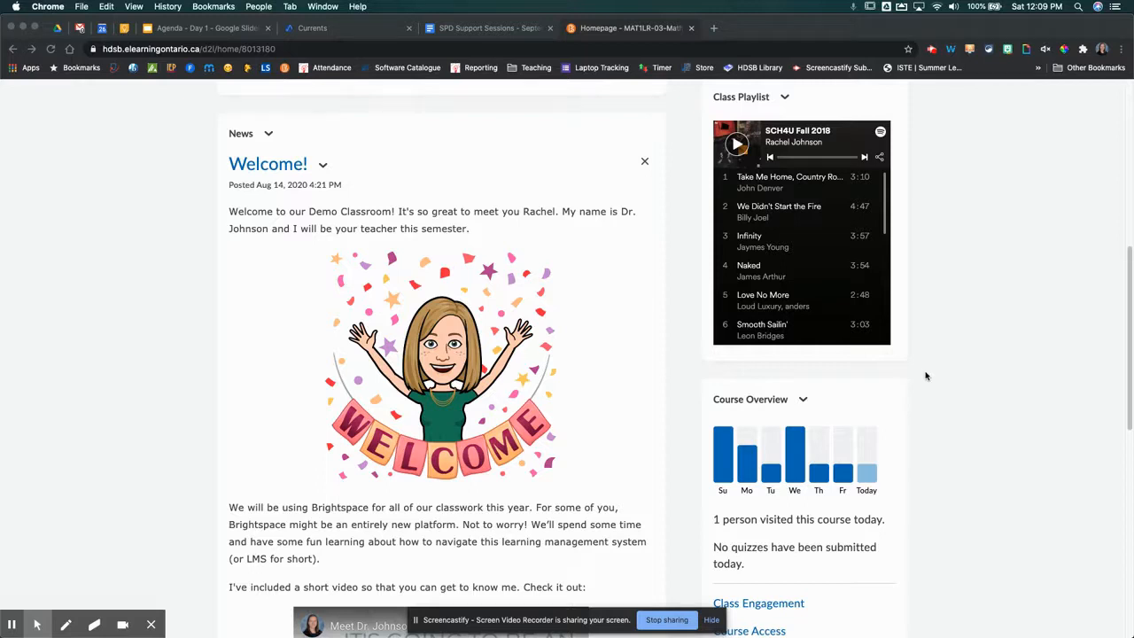
{"action": "mouse_move", "coordinate": [908, 372]}
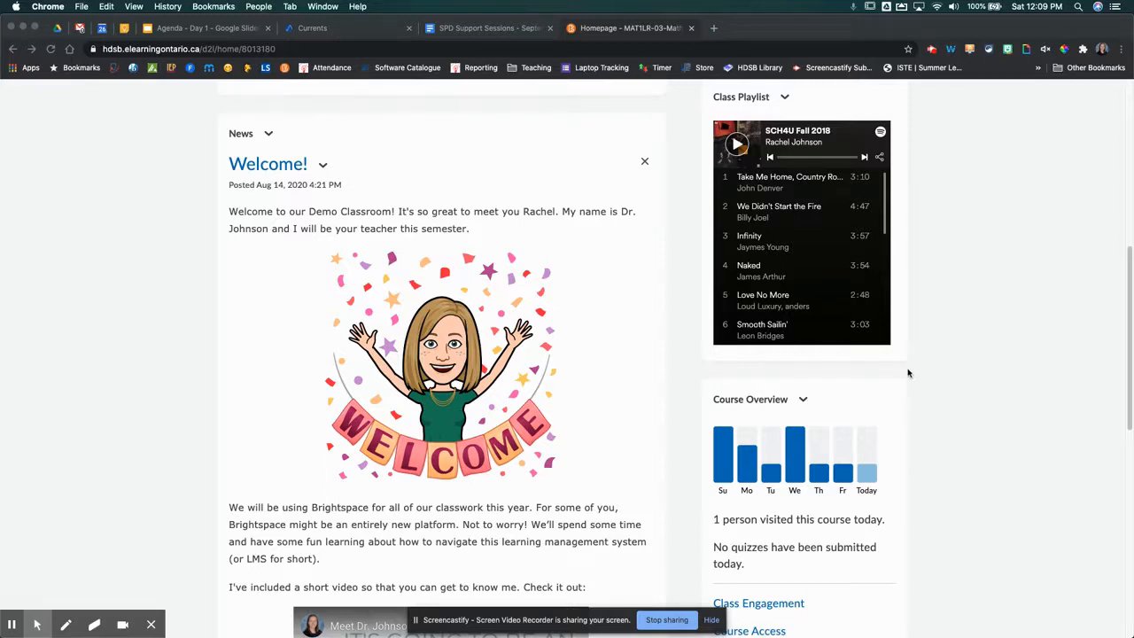
{"action": "mouse_move", "coordinate": [273, 366]}
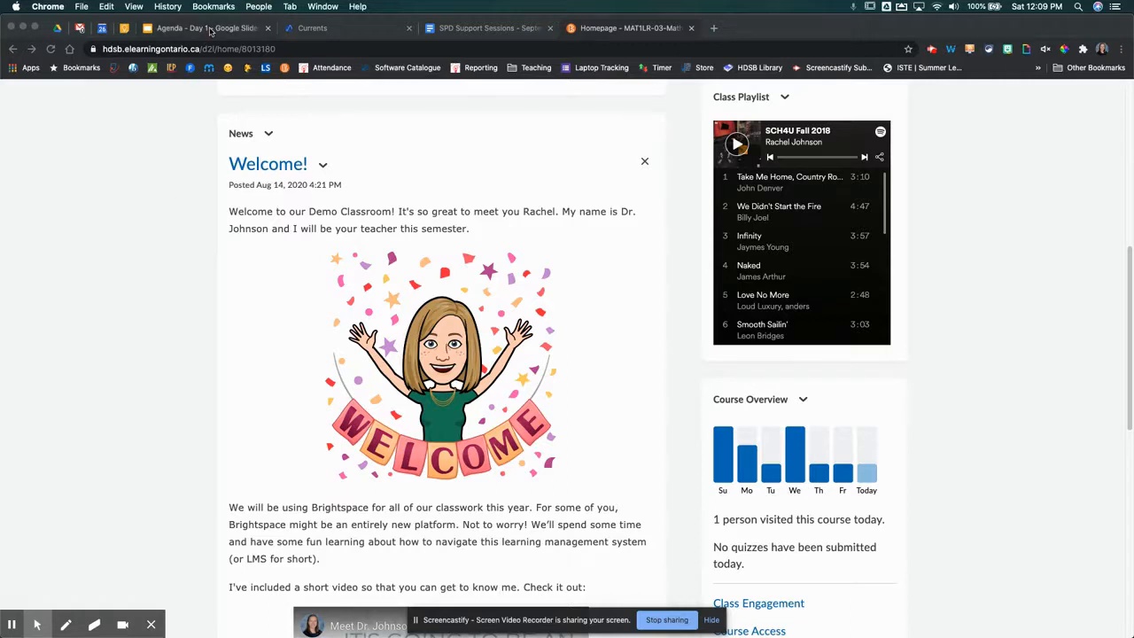
Switch to the Agenda - Day 1 Google Slides presentation
{"action": "left_click", "coordinate": [203, 28]}
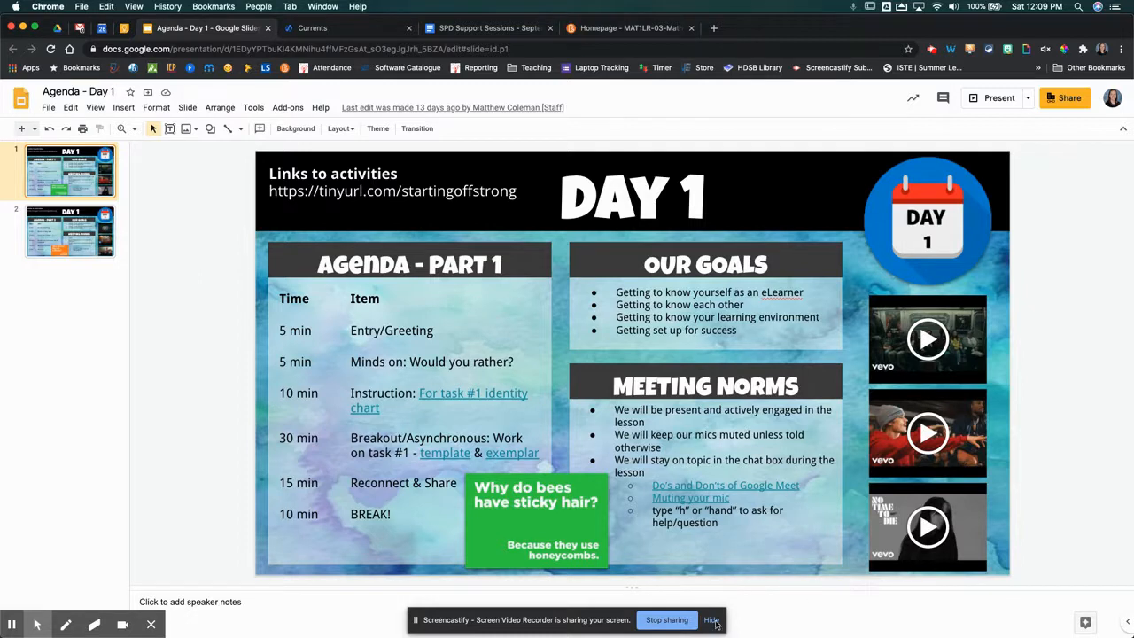
{"action": "left_click", "coordinate": [713, 620]}
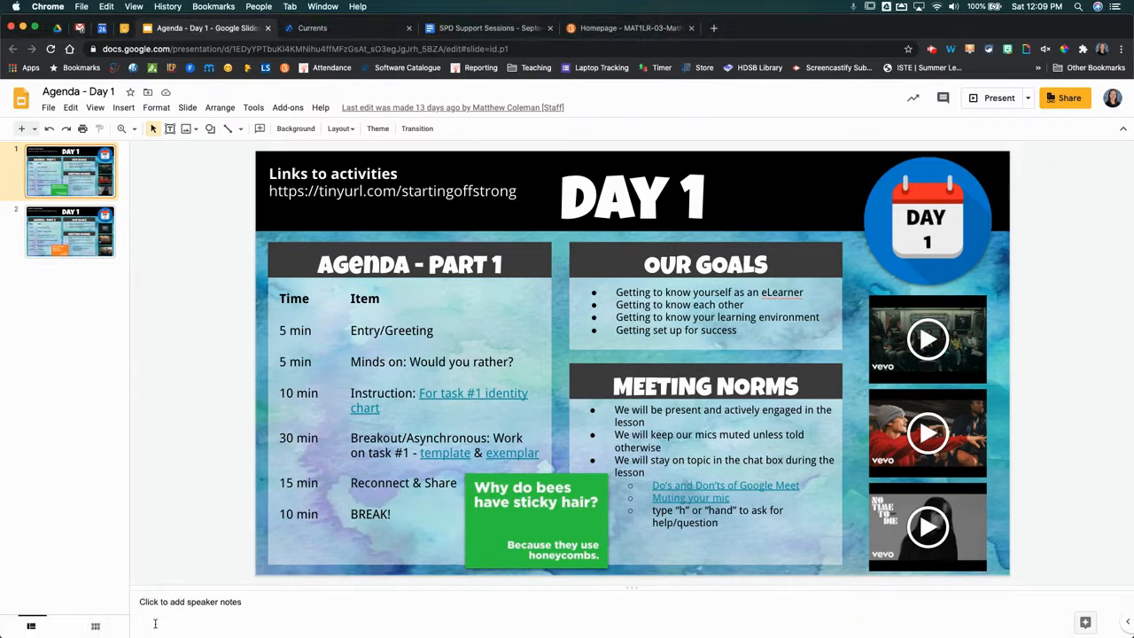
{"action": "mouse_move", "coordinate": [167, 452]}
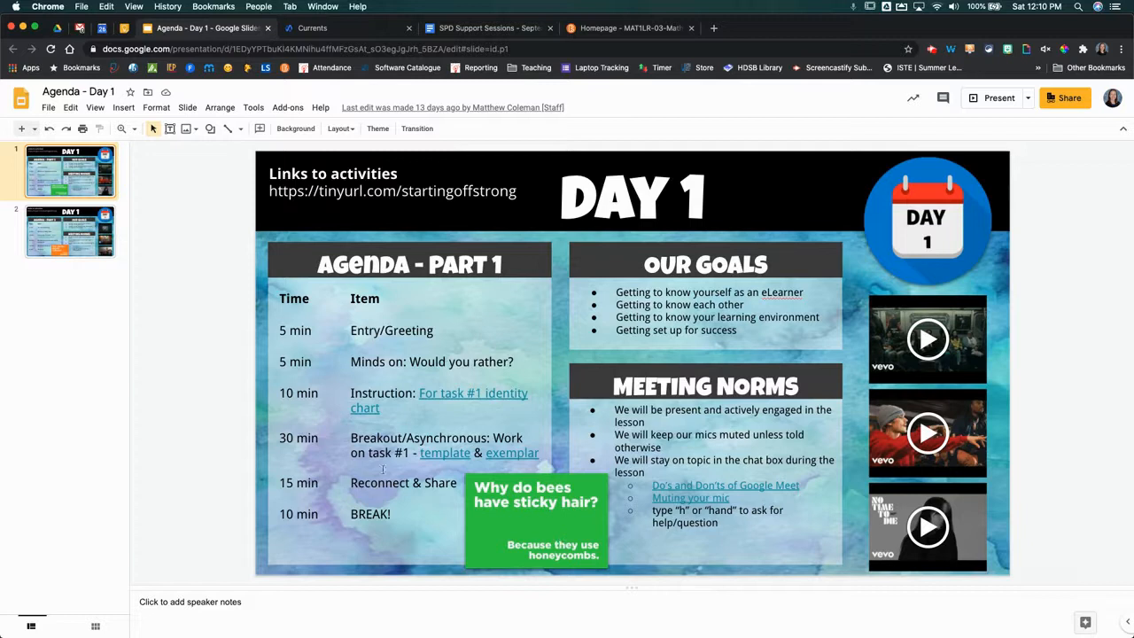
{"action": "mouse_move", "coordinate": [252, 386]}
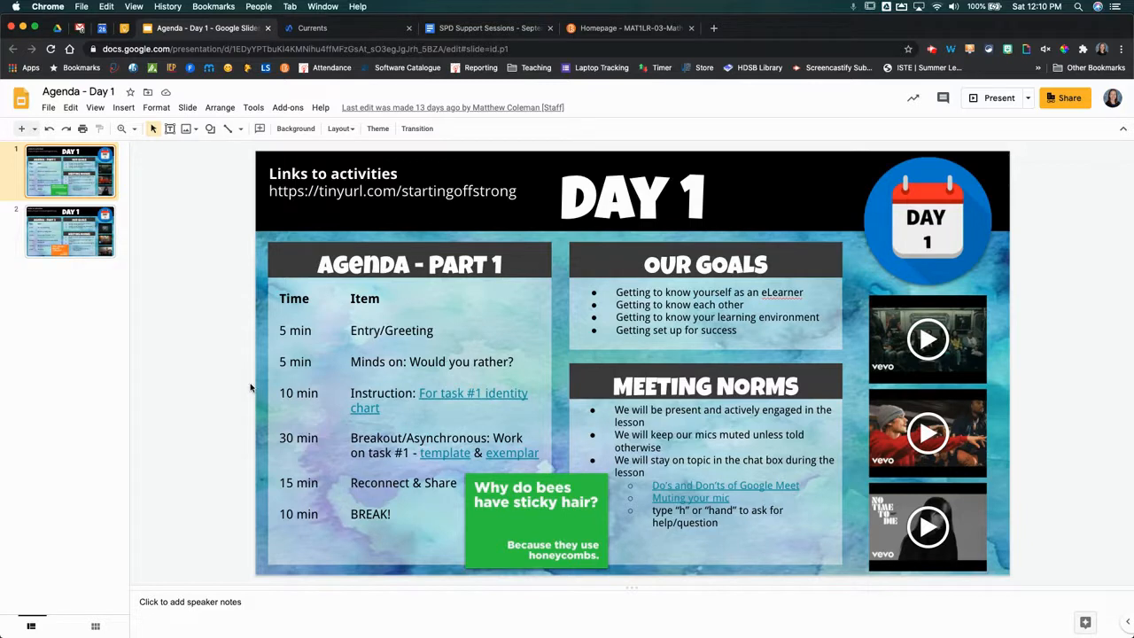
{"action": "mouse_move", "coordinate": [248, 394]}
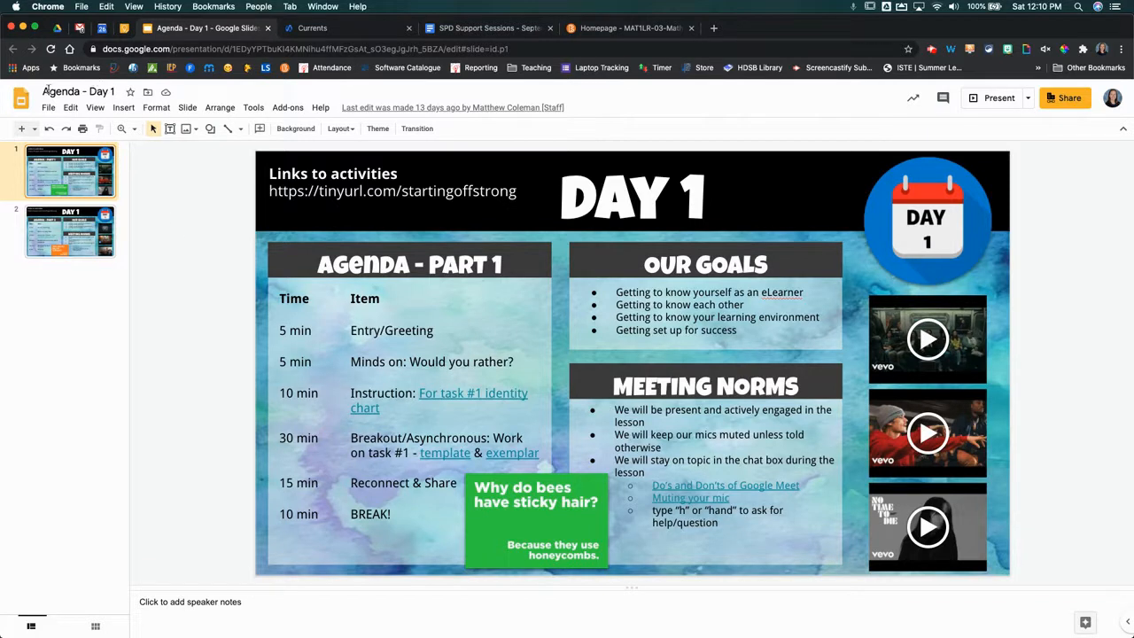
Bring up Publish to the web from the File menu for the Agenda deck
{"action": "left_click", "coordinate": [48, 108]}
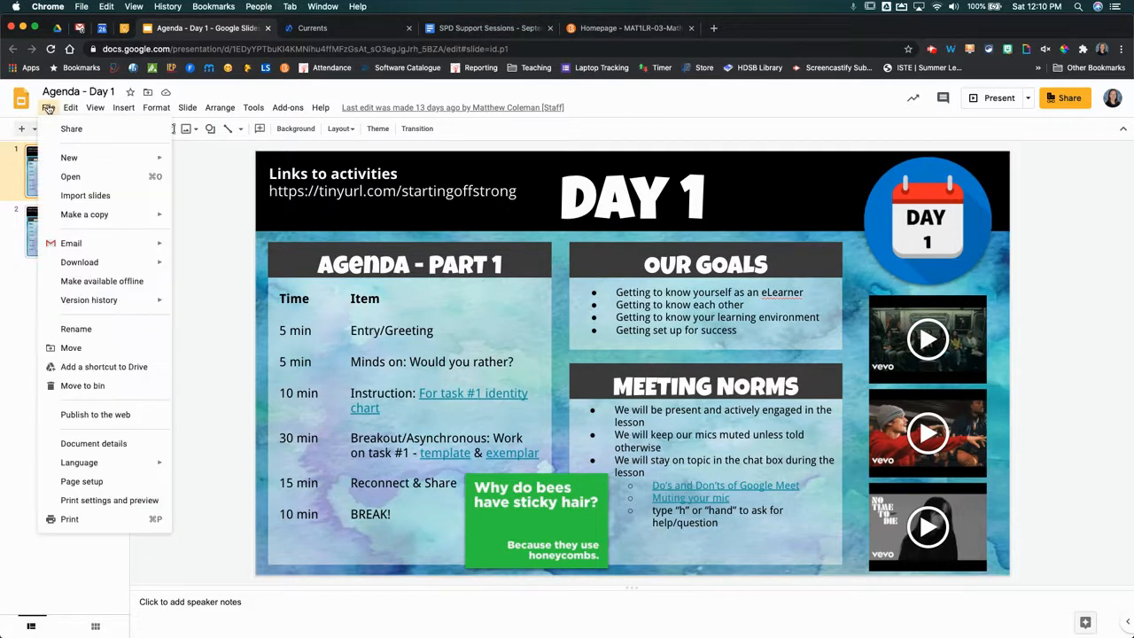
{"action": "mouse_move", "coordinate": [80, 415]}
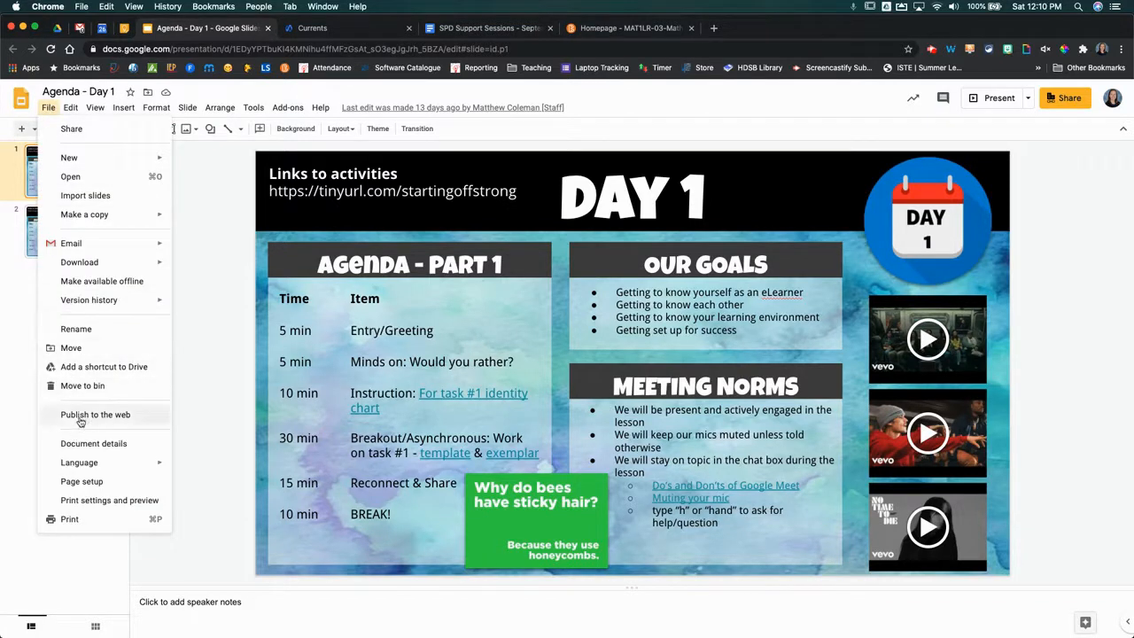
{"action": "left_click", "coordinate": [95, 415]}
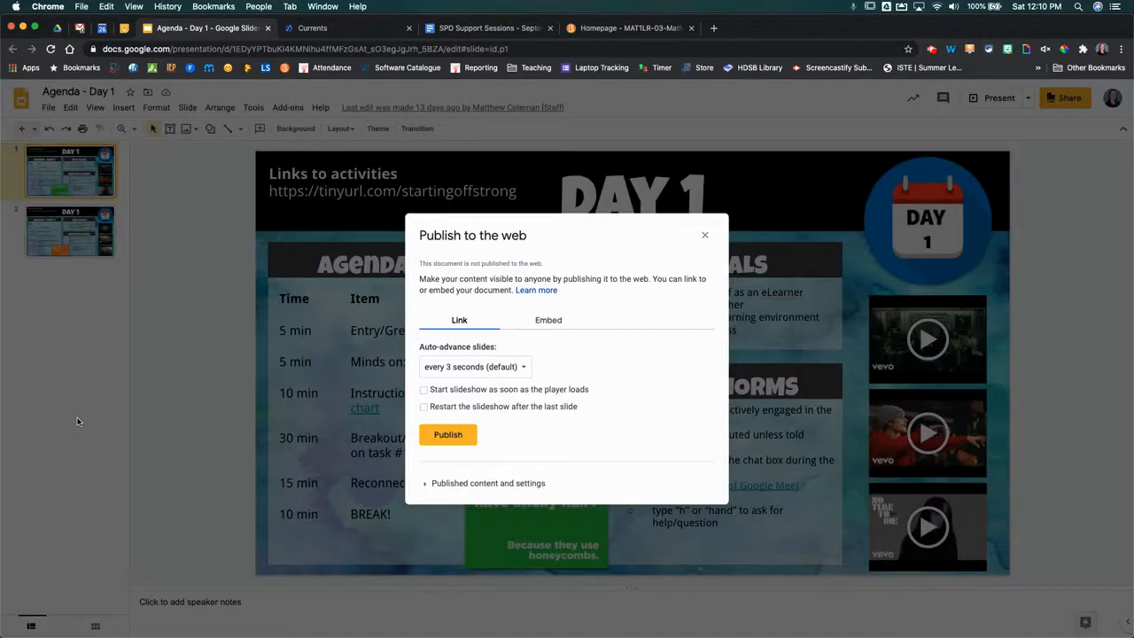
{"action": "mouse_move", "coordinate": [257, 345]}
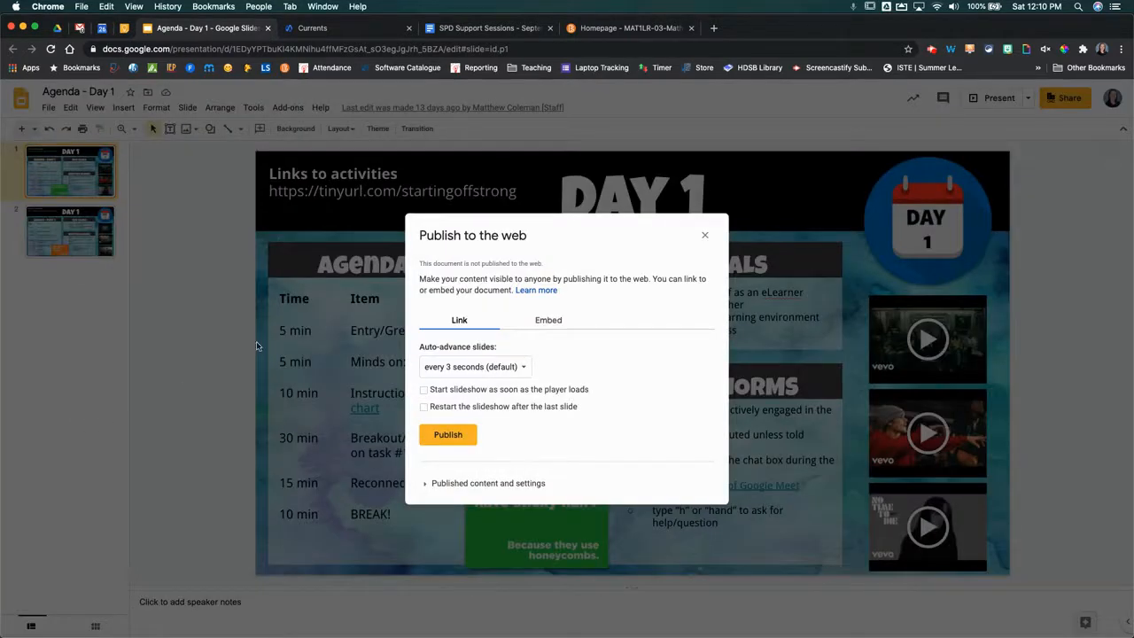
{"action": "left_click", "coordinate": [548, 319]}
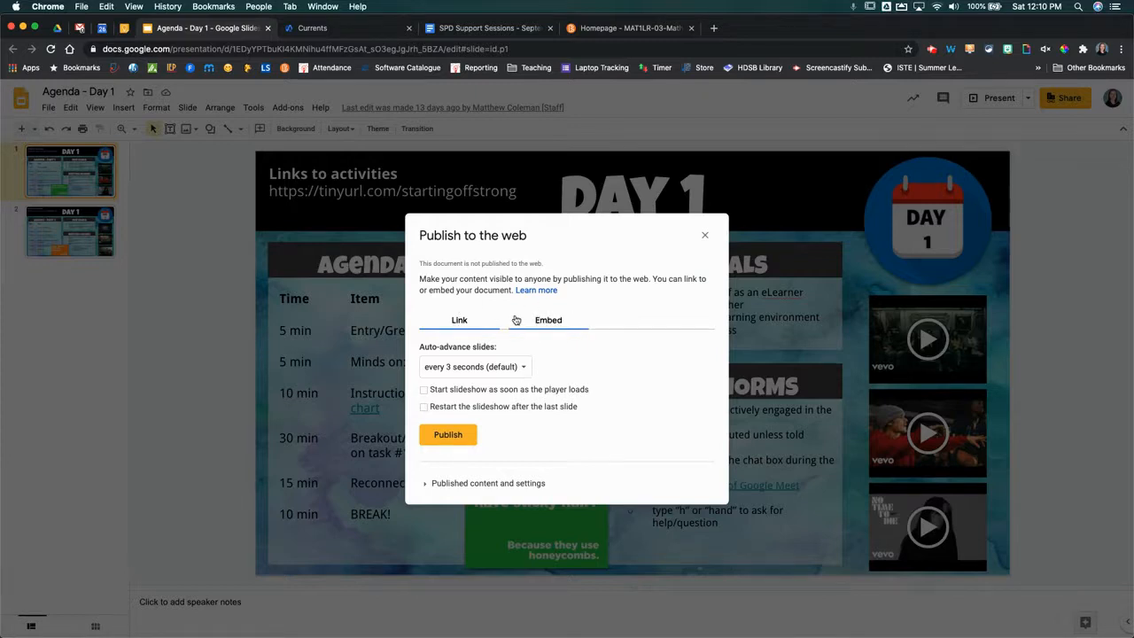
Choose the Embed options and review the slide size and auto-advance choices
{"action": "left_click", "coordinate": [548, 319]}
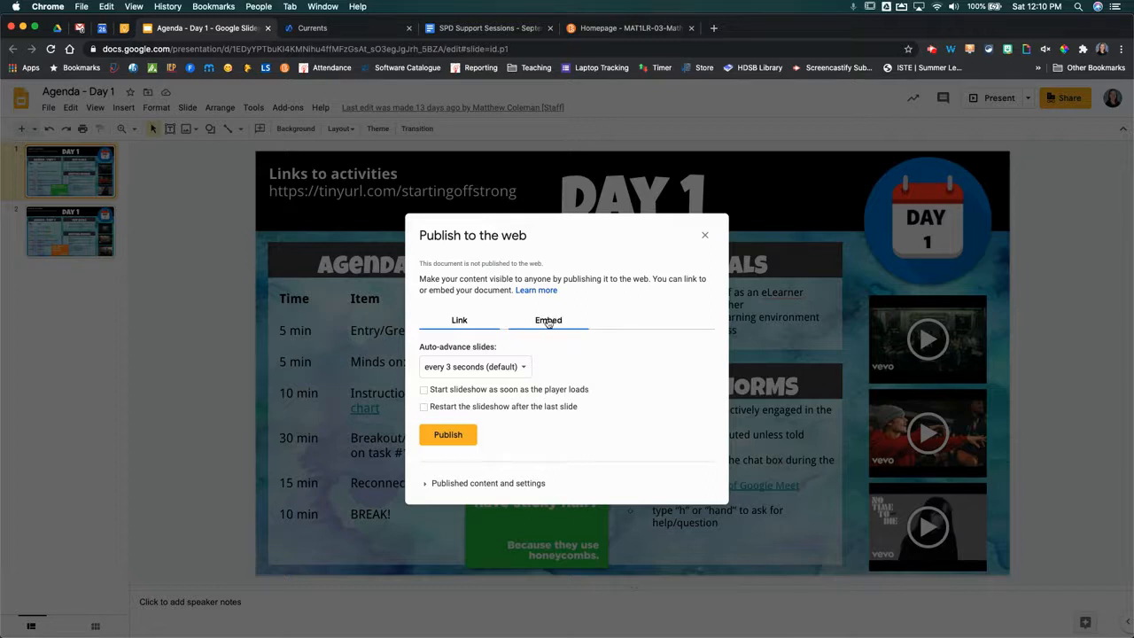
{"action": "left_click", "coordinate": [548, 319]}
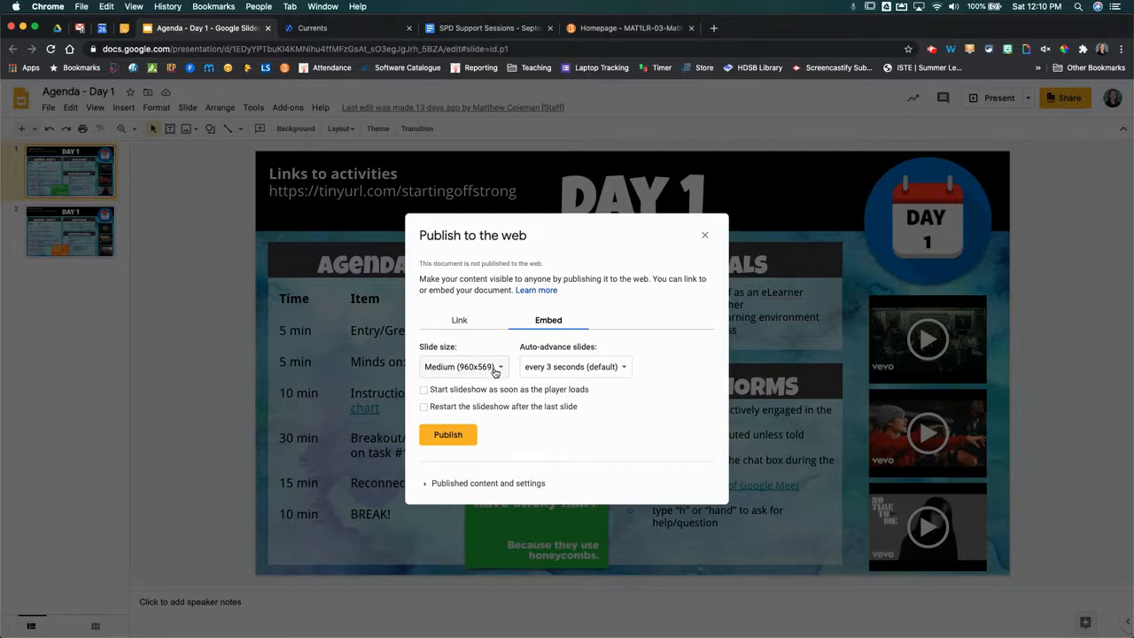
{"action": "mouse_move", "coordinate": [598, 367]}
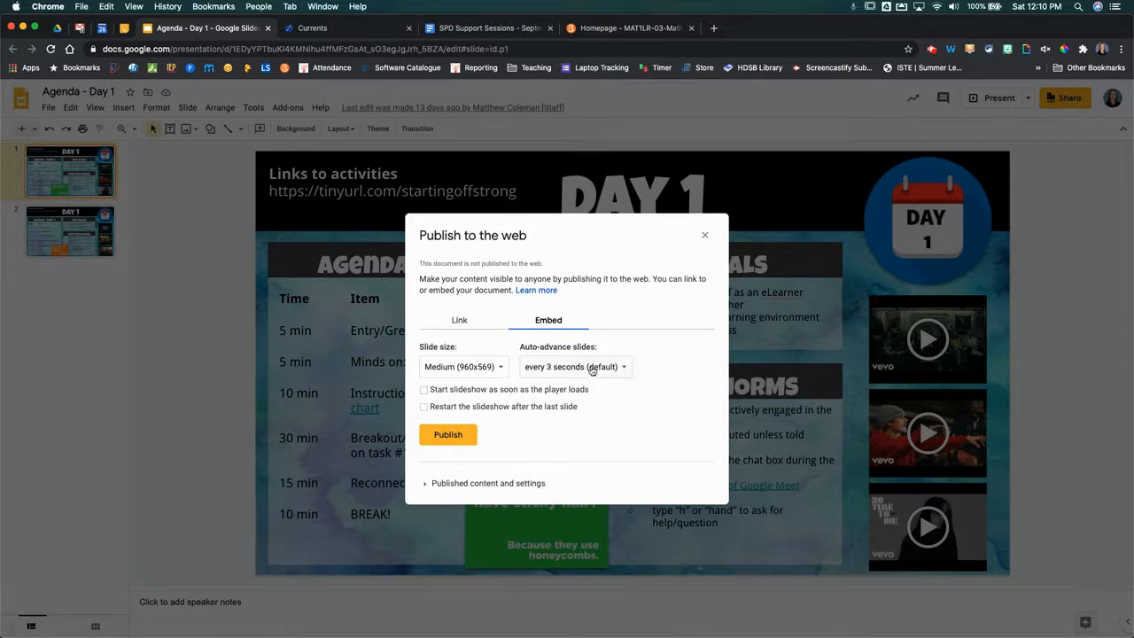
{"action": "left_click", "coordinate": [574, 367]}
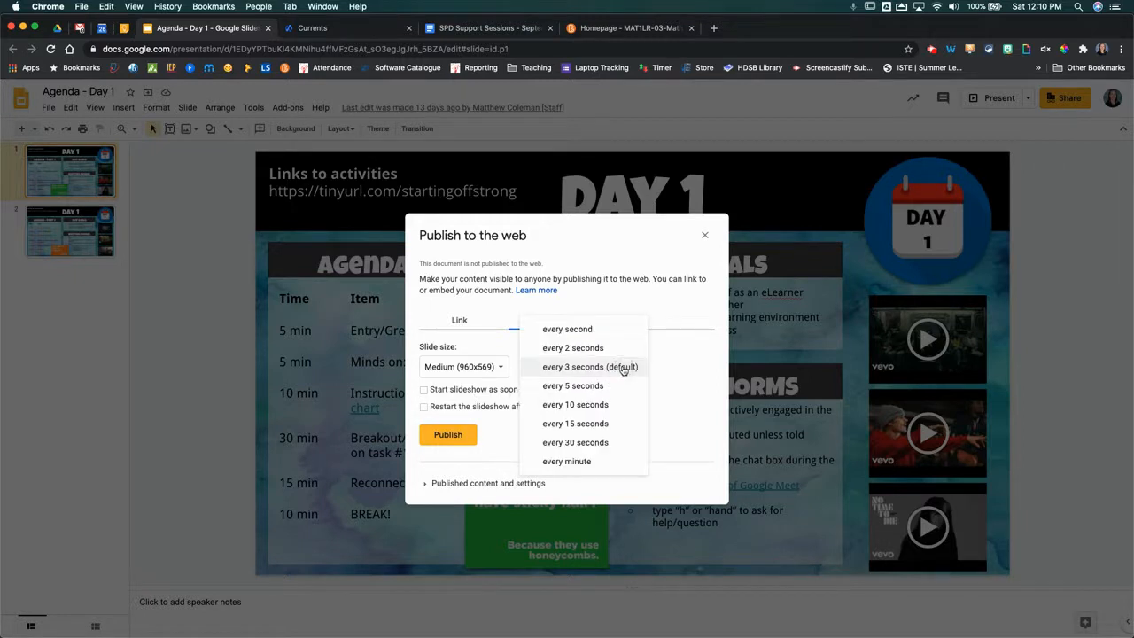
{"action": "mouse_move", "coordinate": [657, 375]}
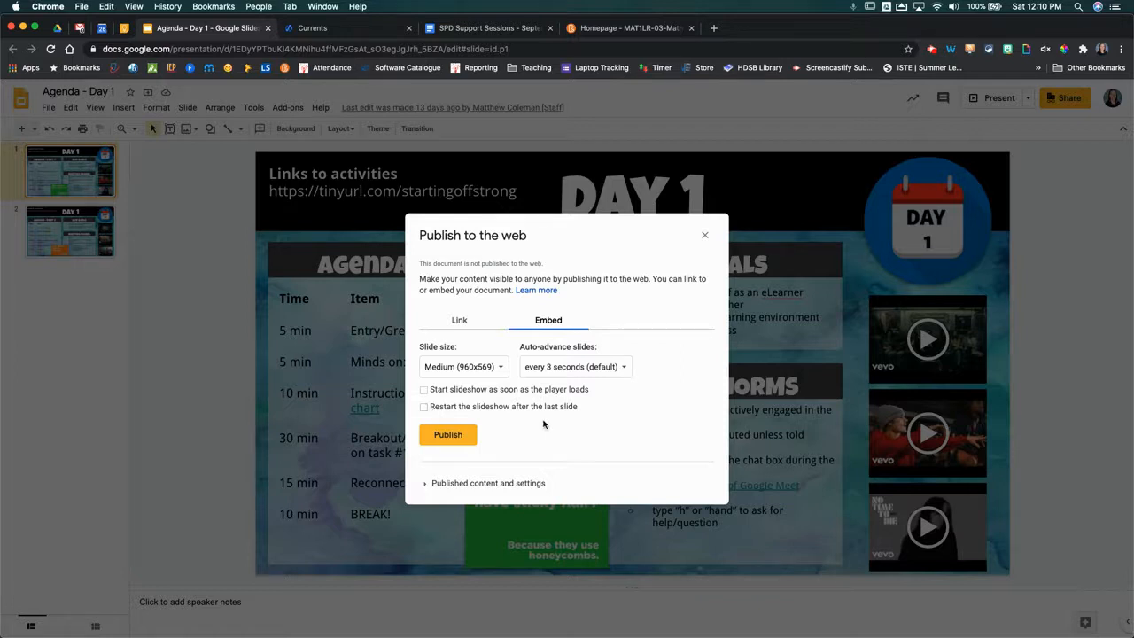
{"action": "mouse_move", "coordinate": [510, 433]}
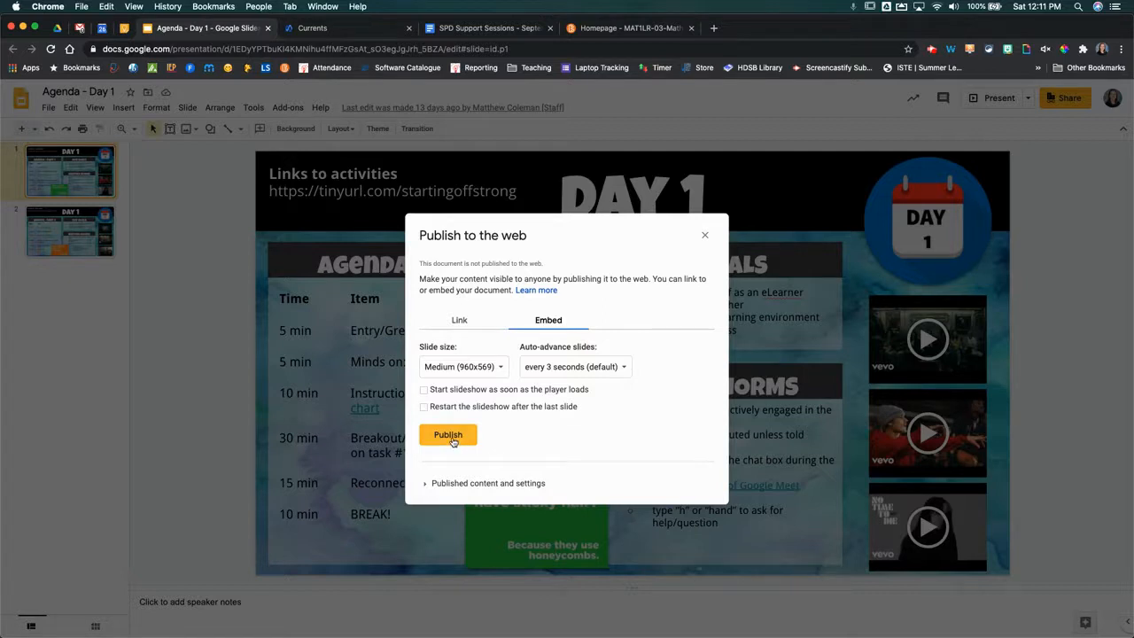
Publish the presentation and confirm, generating its iframe embed code
{"action": "left_click", "coordinate": [447, 434]}
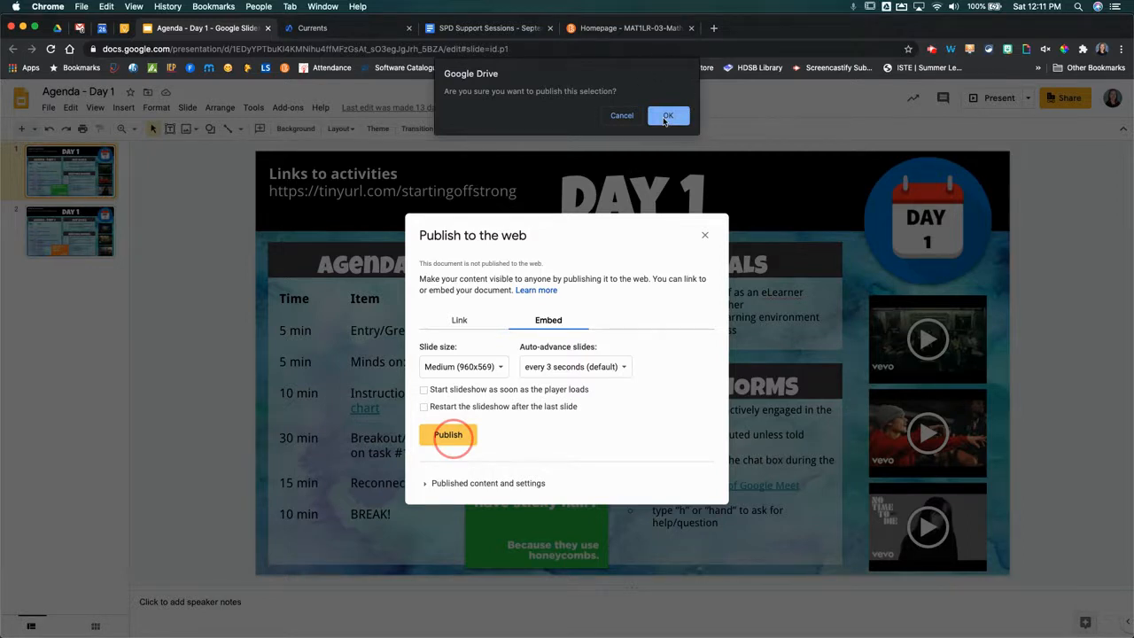
{"action": "left_click", "coordinate": [666, 115]}
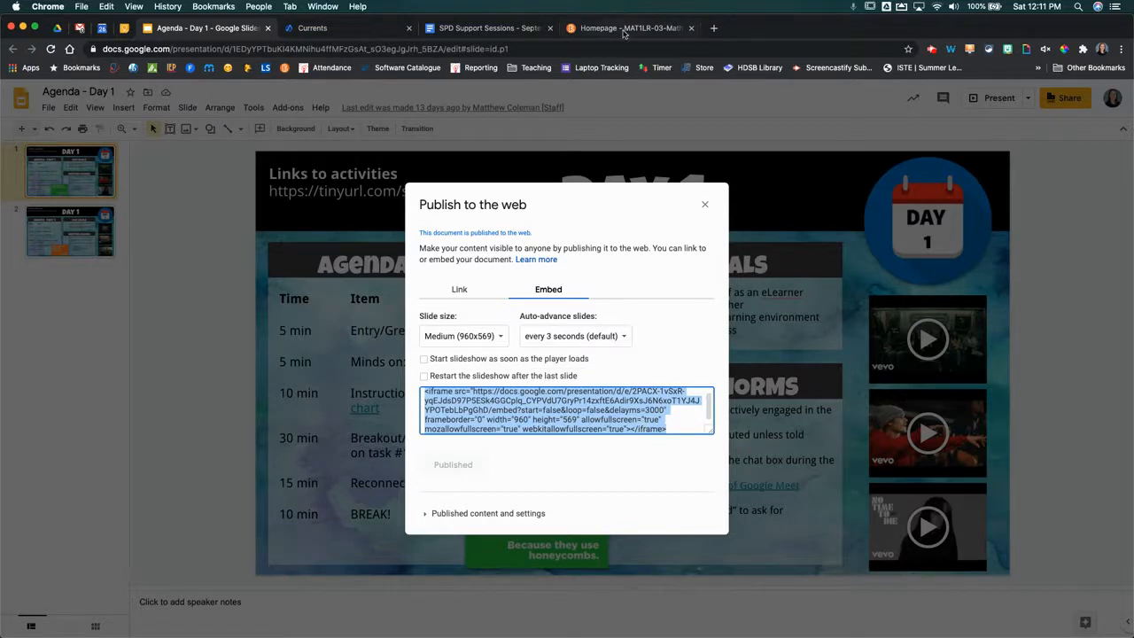
Return to Brightspace and create a new item from the News widget
{"action": "left_click", "coordinate": [629, 29]}
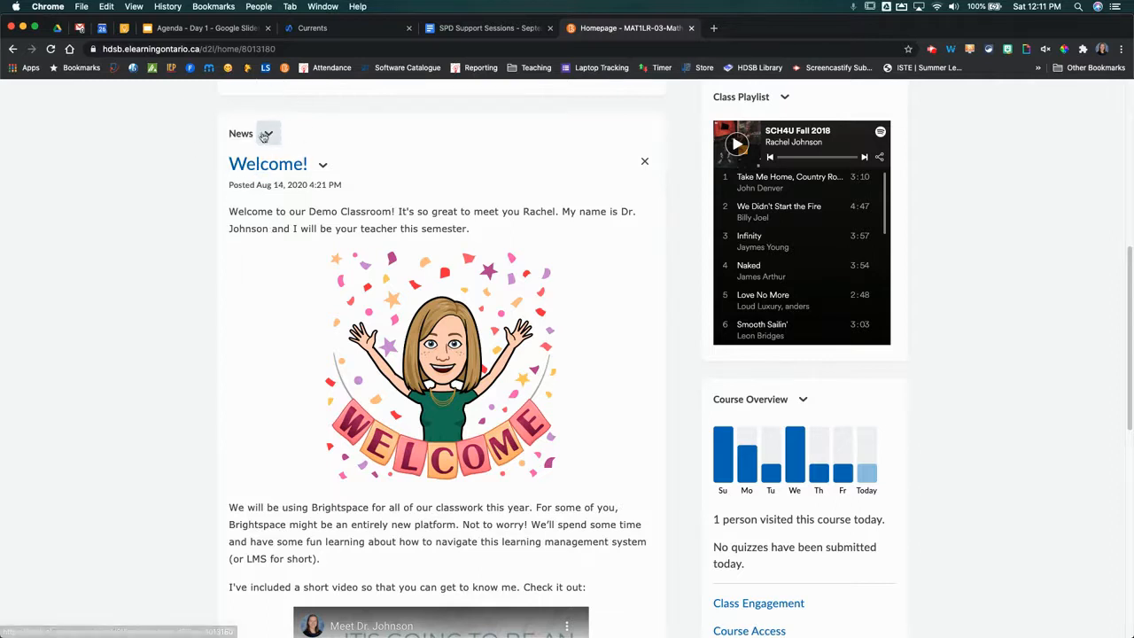
{"action": "mouse_move", "coordinate": [266, 135]}
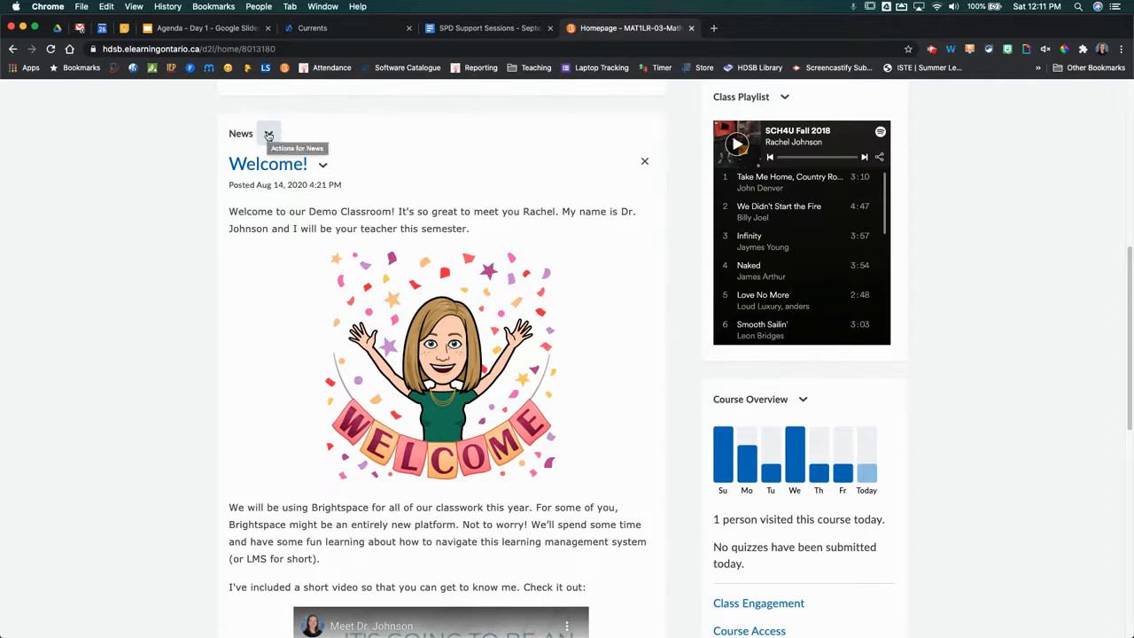
{"action": "left_click", "coordinate": [270, 133]}
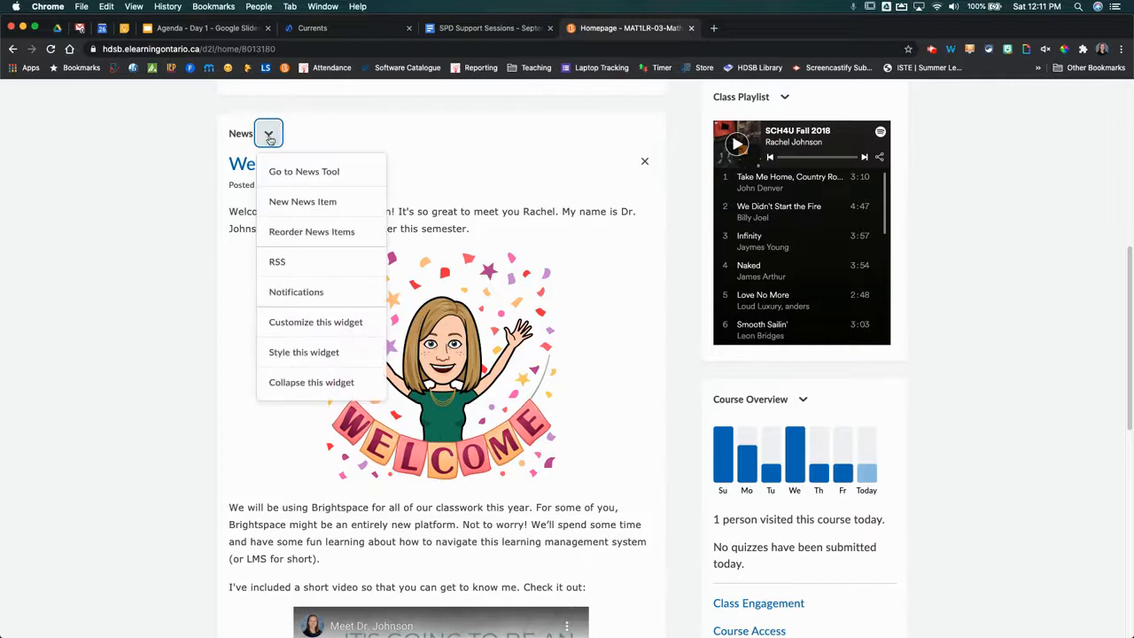
{"action": "mouse_move", "coordinate": [301, 202]}
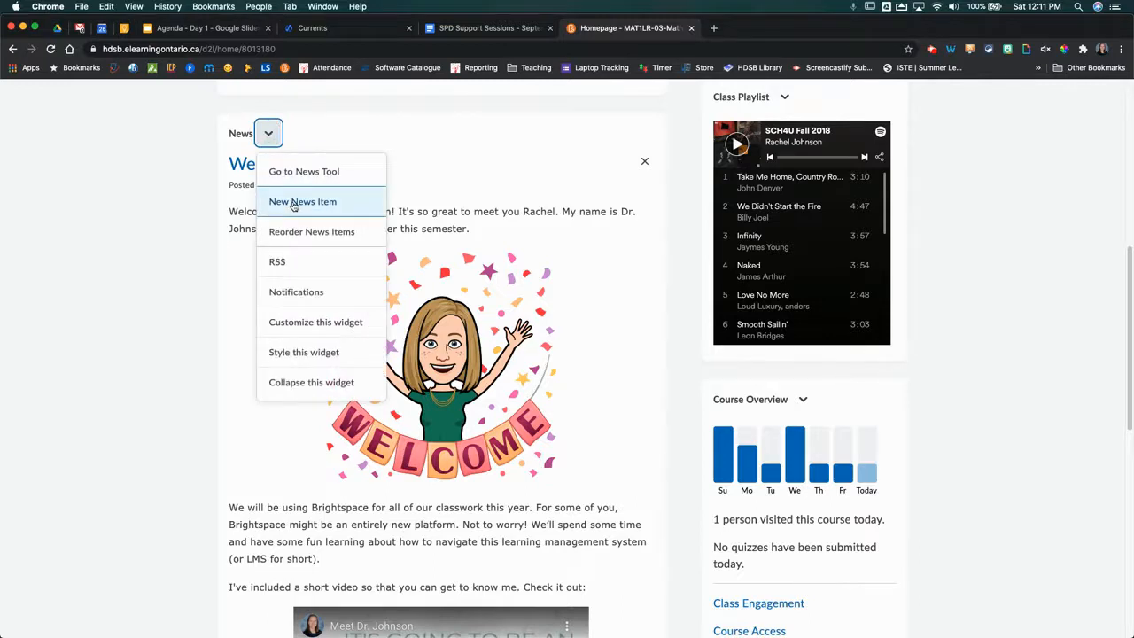
{"action": "left_click", "coordinate": [301, 202]}
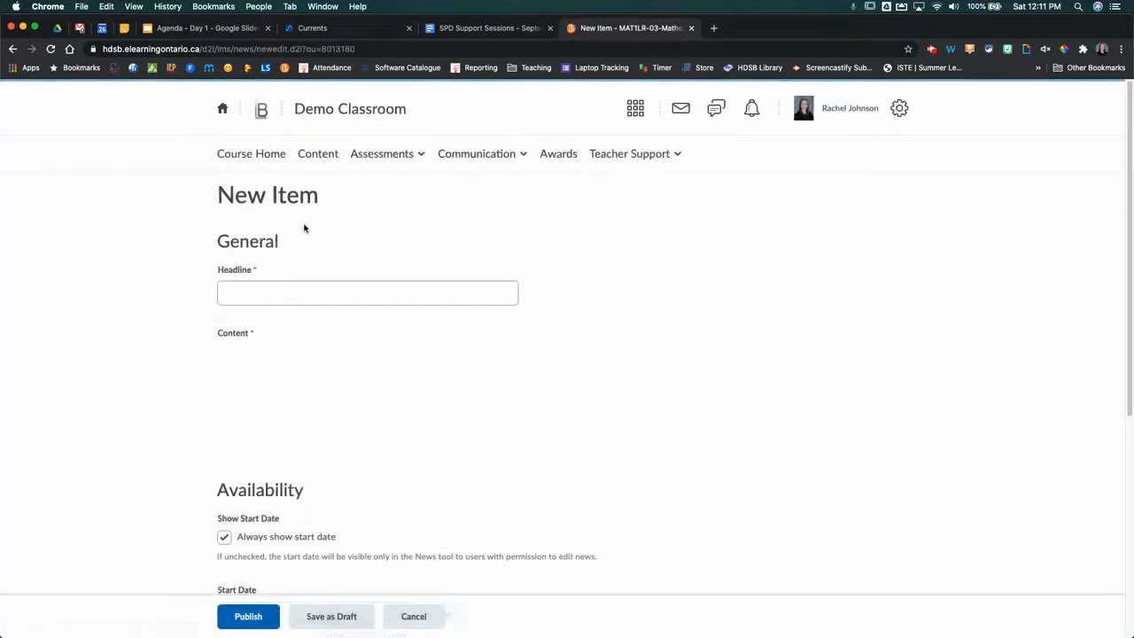
Enter the headline 'Agenda' and move into the content editor
{"action": "left_click", "coordinate": [367, 292]}
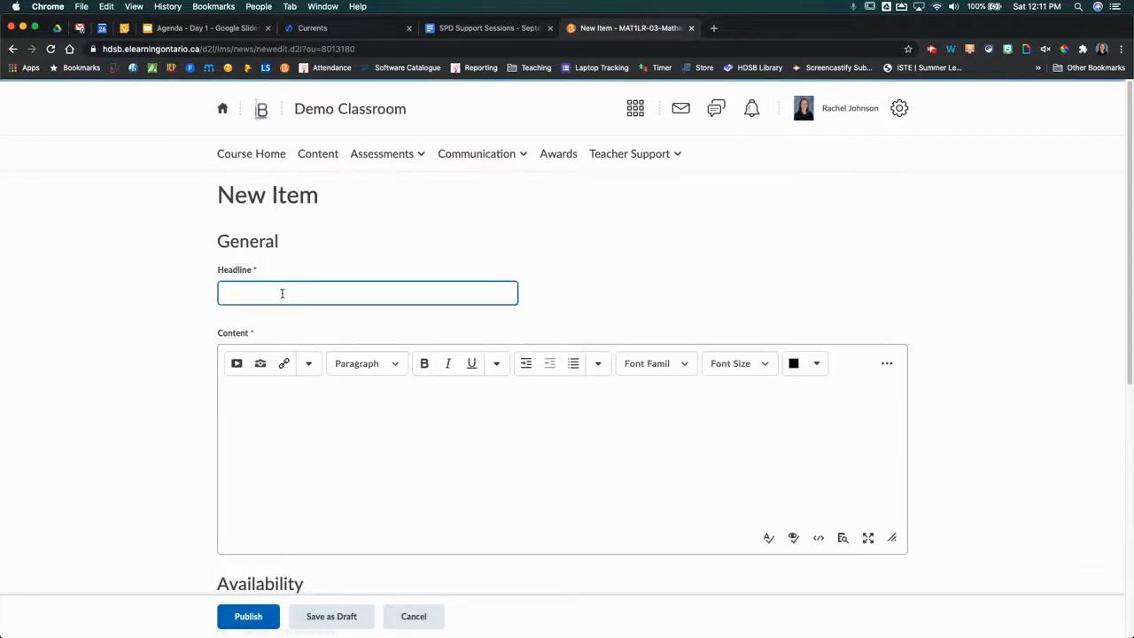
{"action": "type", "text": "Agenda"}
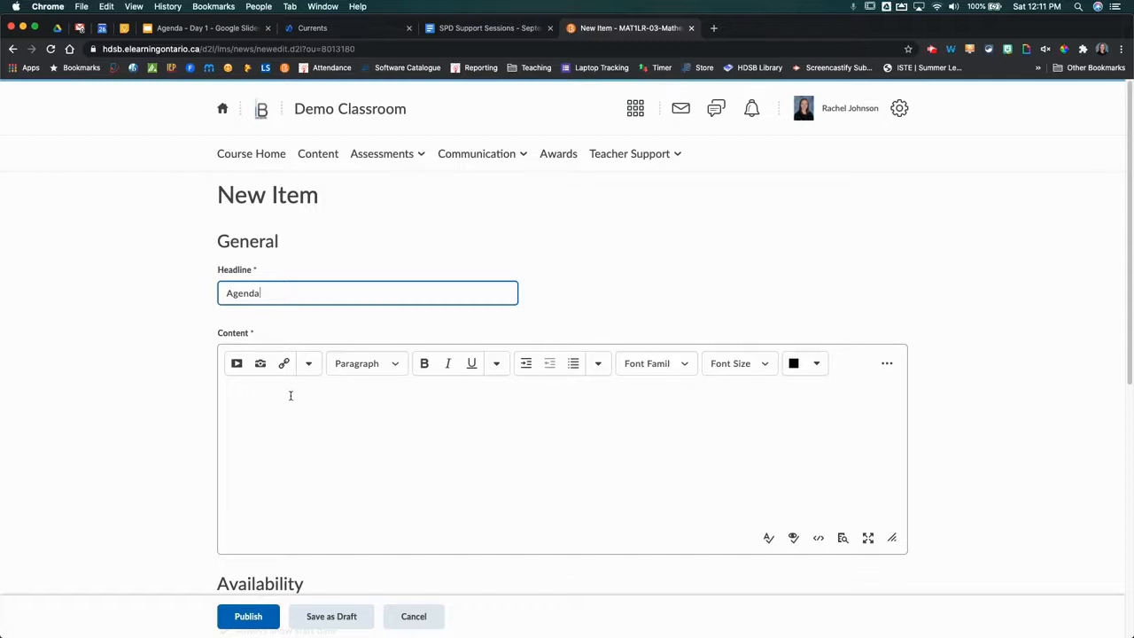
{"action": "left_click", "coordinate": [277, 399]}
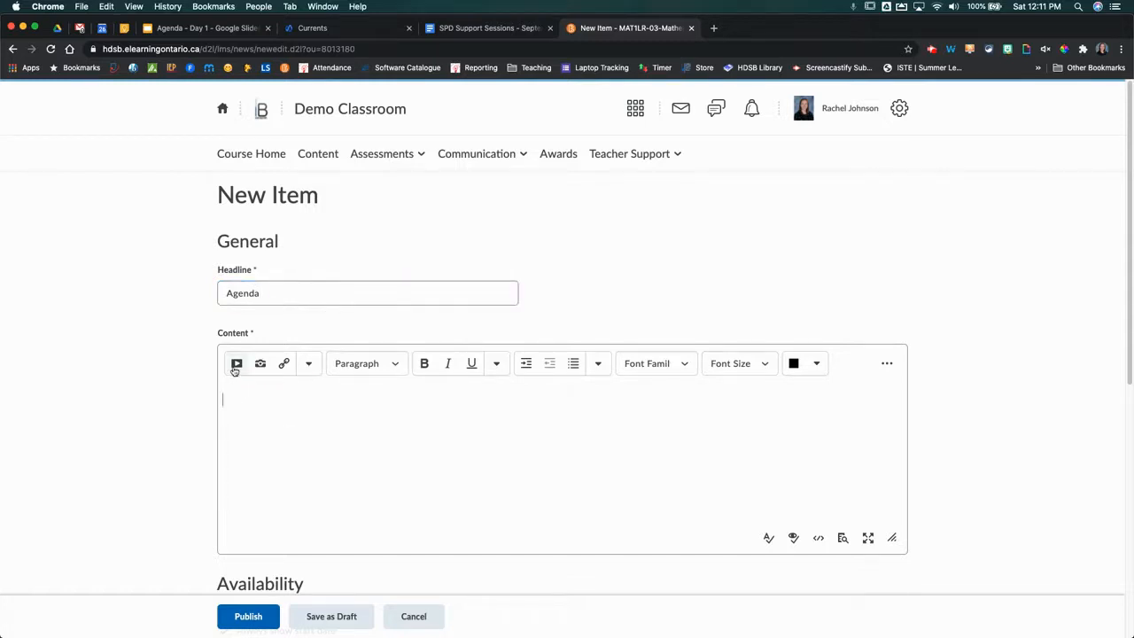
{"action": "mouse_move", "coordinate": [237, 363]}
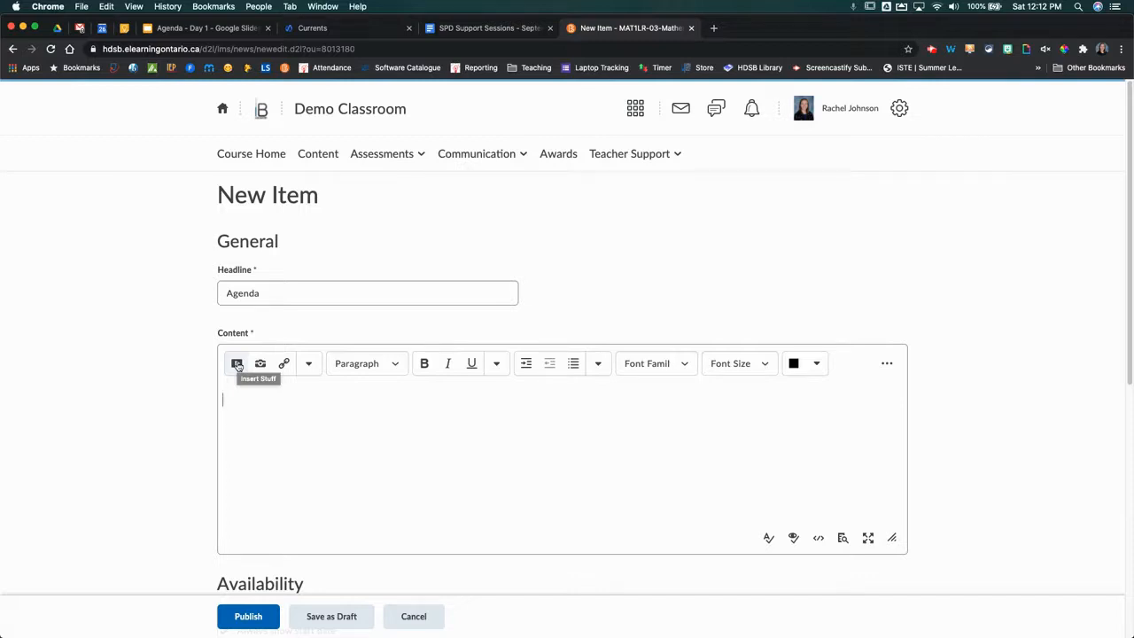
Use Insert Stuff's Enter Embed Code with the Google Slides iframe and continue
{"action": "left_click", "coordinate": [238, 363]}
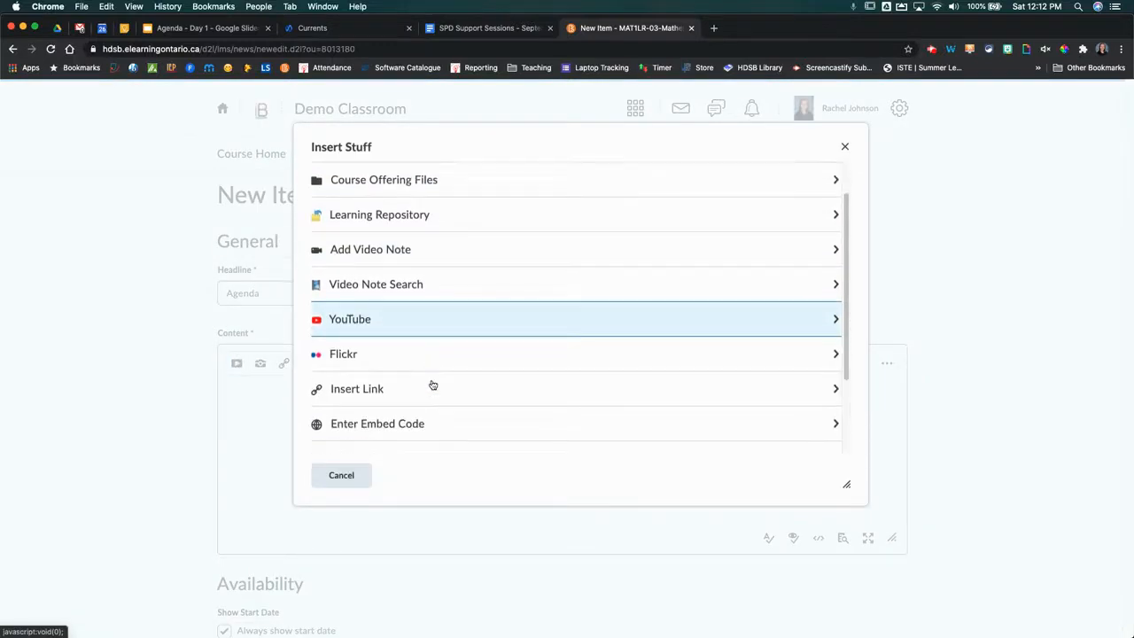
{"action": "scroll", "scroll_direction": "down", "scroll_amount": 3}
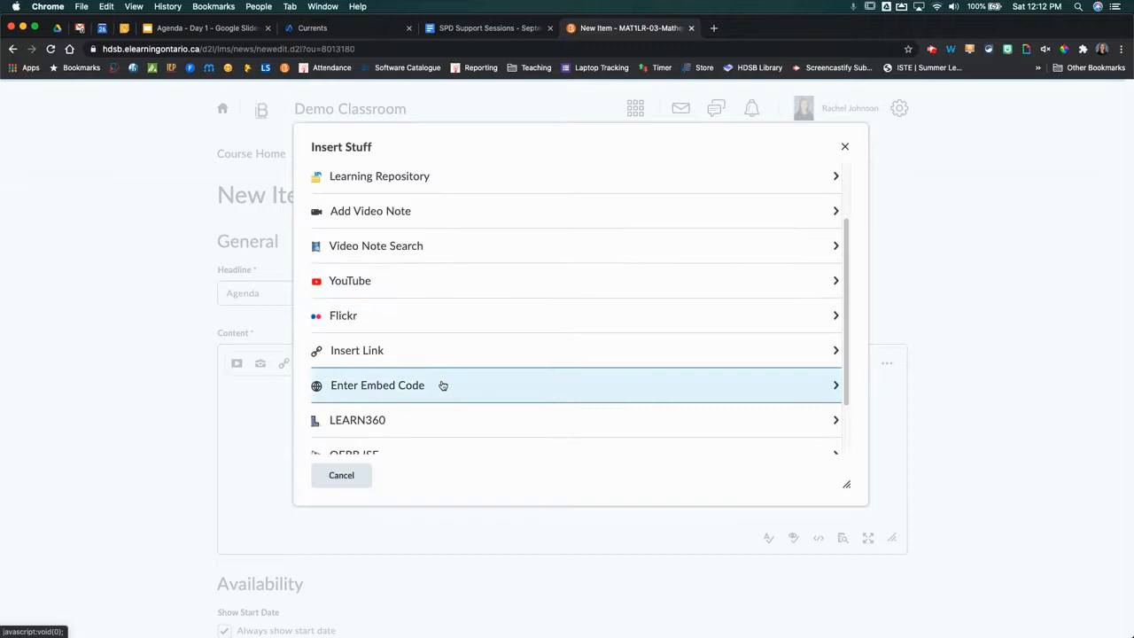
{"action": "left_click", "coordinate": [375, 385]}
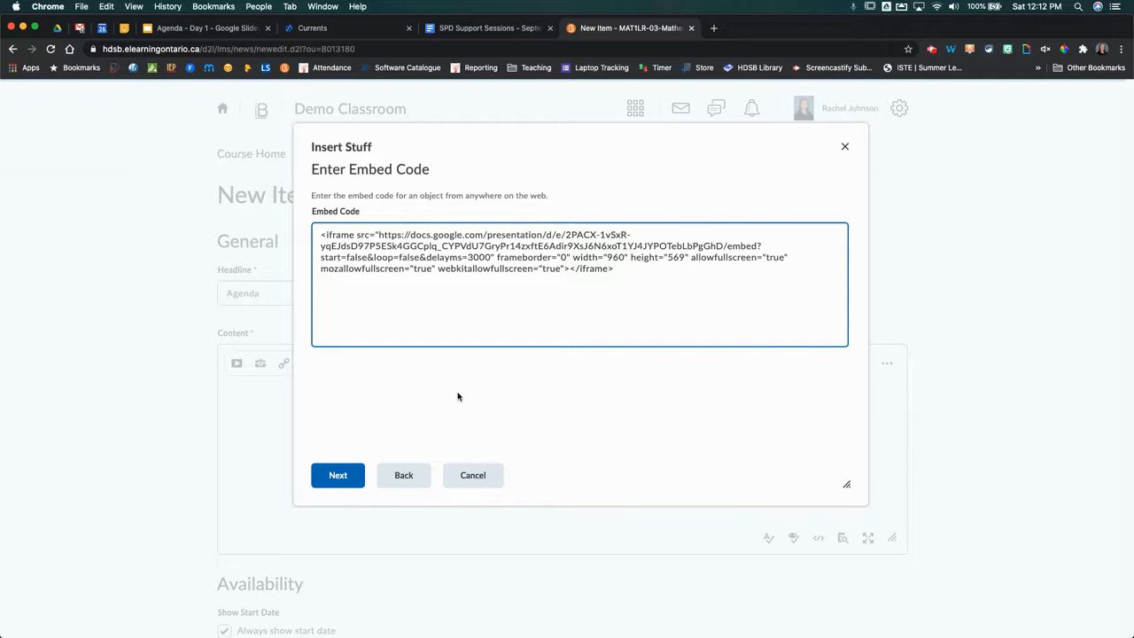
{"action": "mouse_move", "coordinate": [371, 472]}
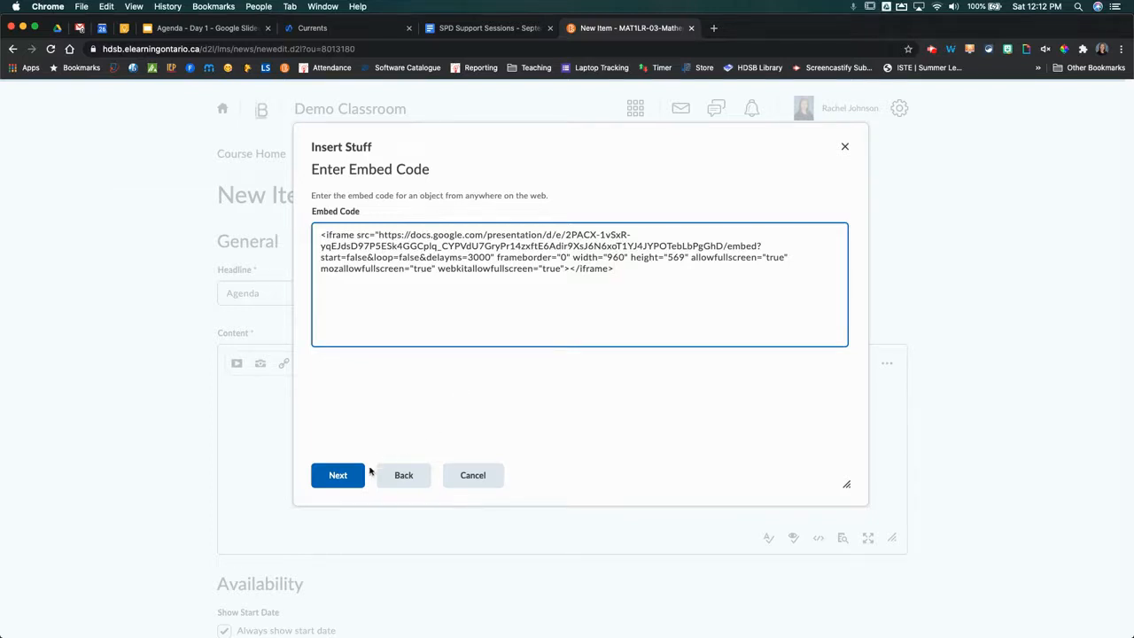
{"action": "left_click", "coordinate": [337, 474]}
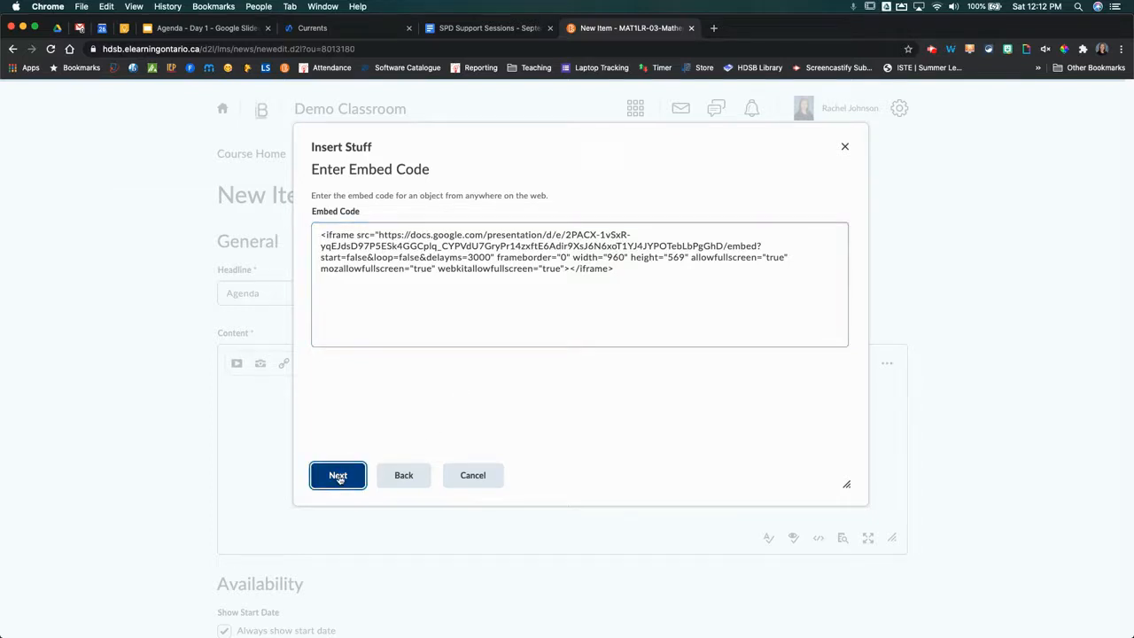
Insert the previewed Day 1 agenda slideshow into the news item content
{"action": "left_click", "coordinate": [336, 475]}
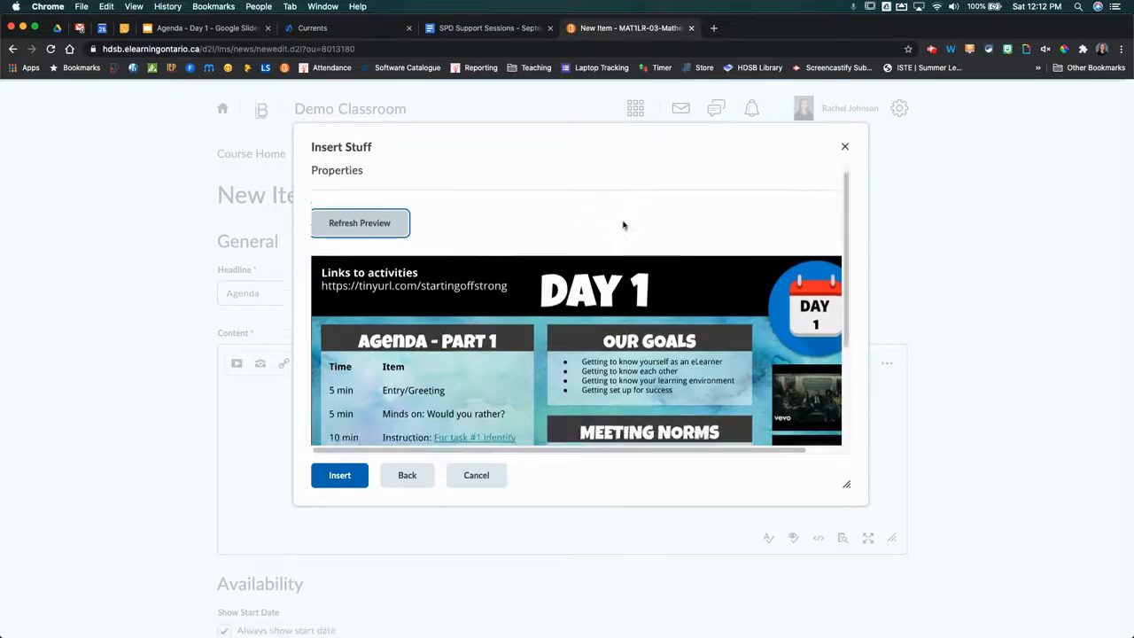
{"action": "left_click", "coordinate": [358, 223]}
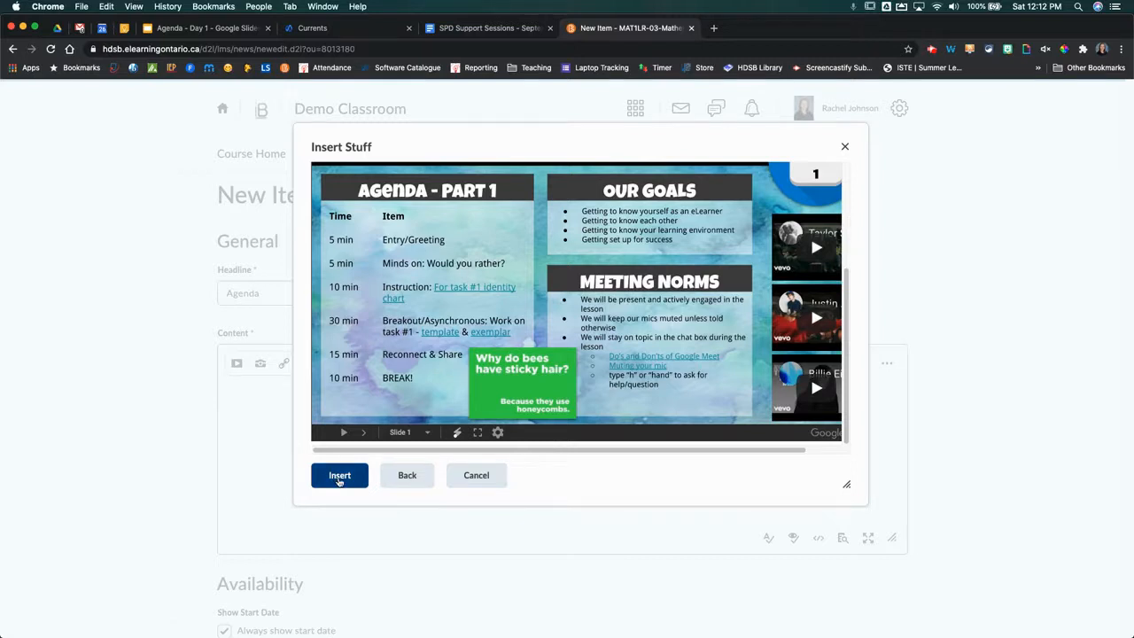
{"action": "left_click", "coordinate": [341, 475]}
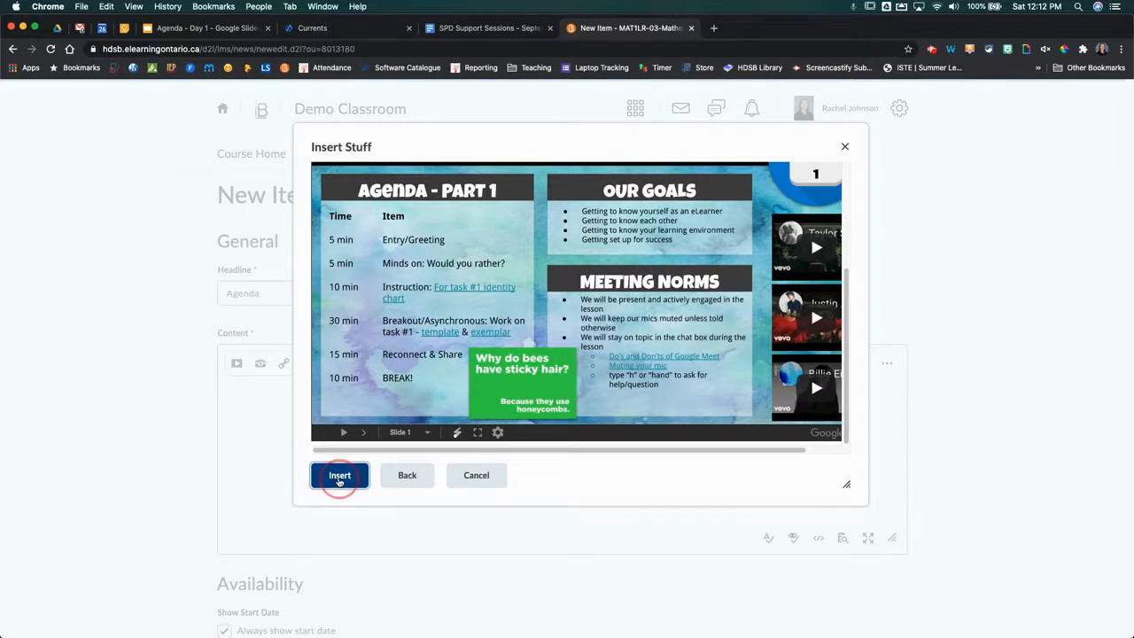
{"action": "left_click", "coordinate": [340, 474]}
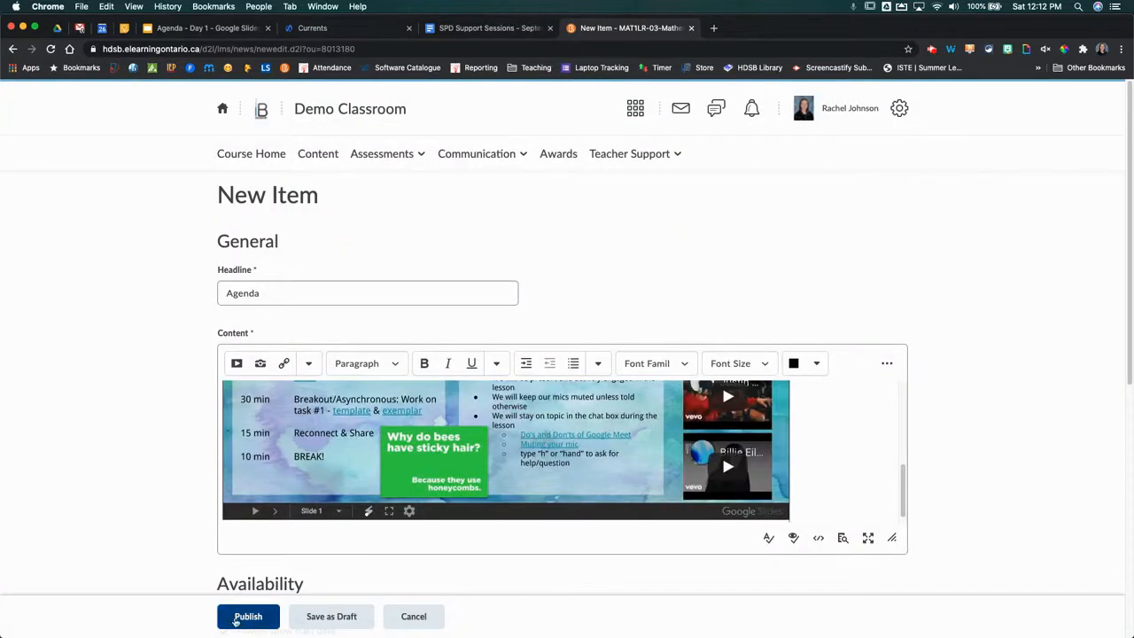
Publish the Agenda news item to the course homepage
{"action": "left_click", "coordinate": [248, 616]}
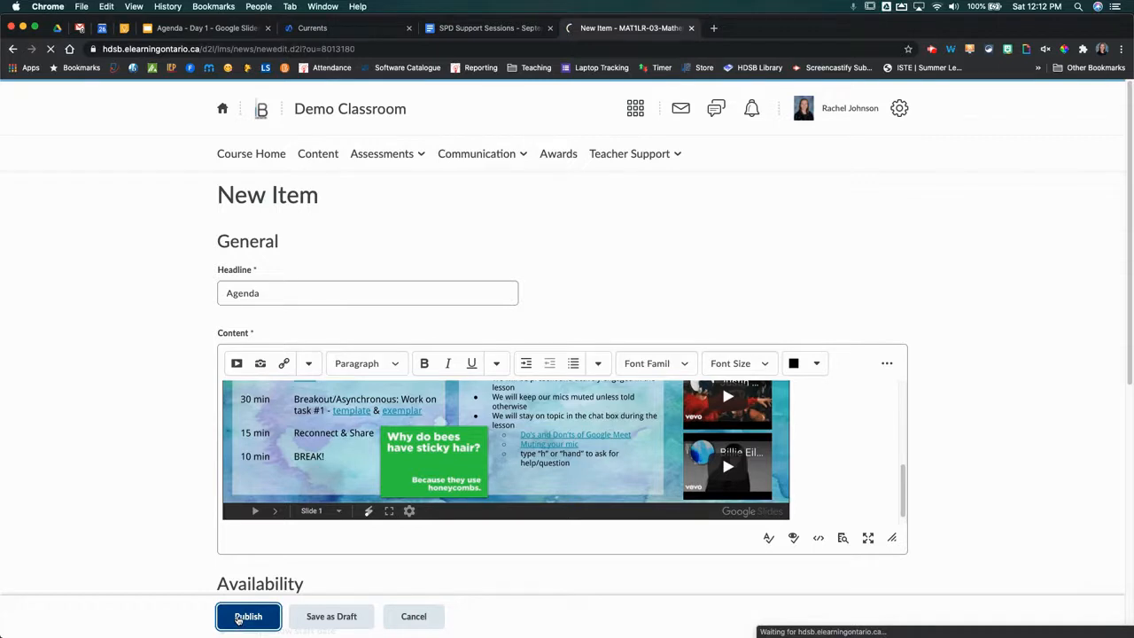
{"action": "left_click", "coordinate": [249, 617]}
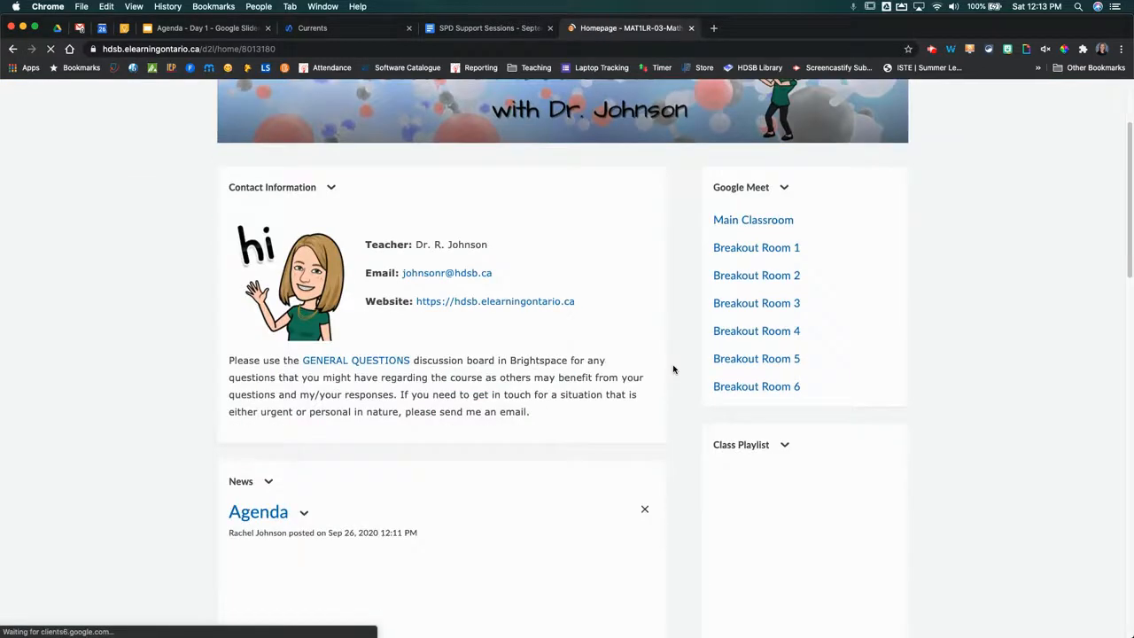
{"action": "scroll", "scroll_direction": "down", "scroll_amount": 3}
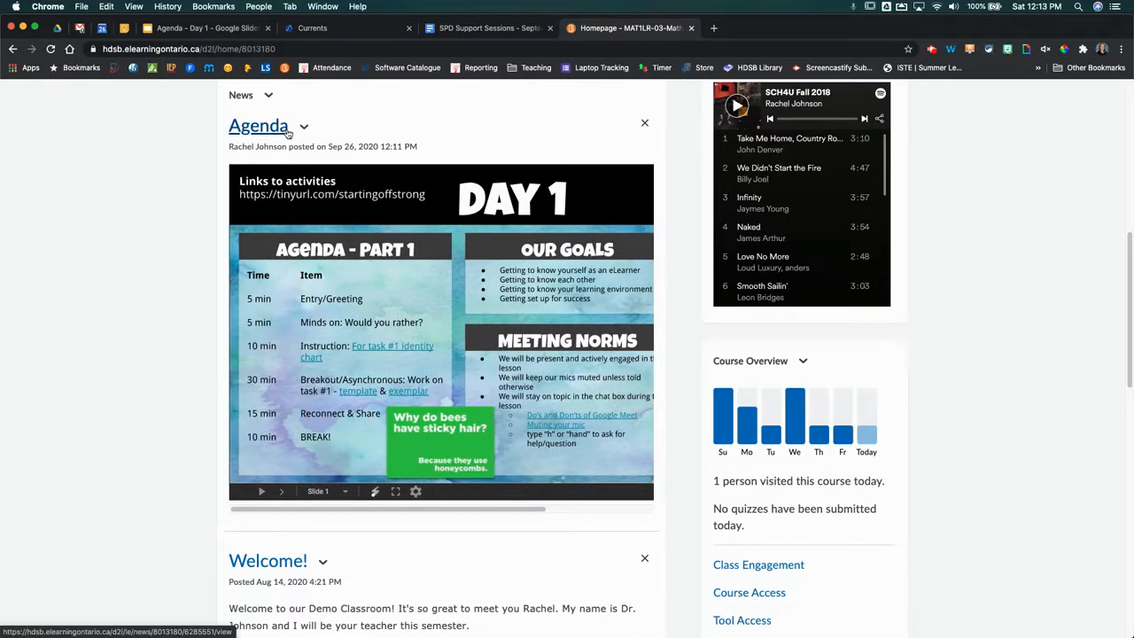
Edit the Agenda news item and view its content's HTML source
{"action": "left_click", "coordinate": [305, 126]}
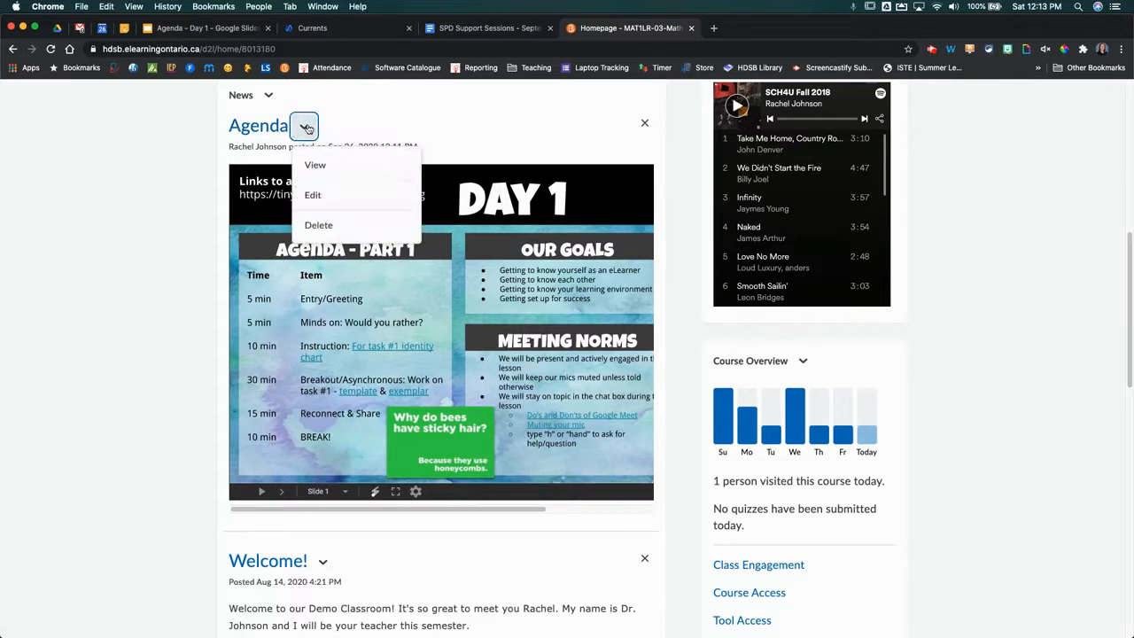
{"action": "left_click", "coordinate": [311, 193]}
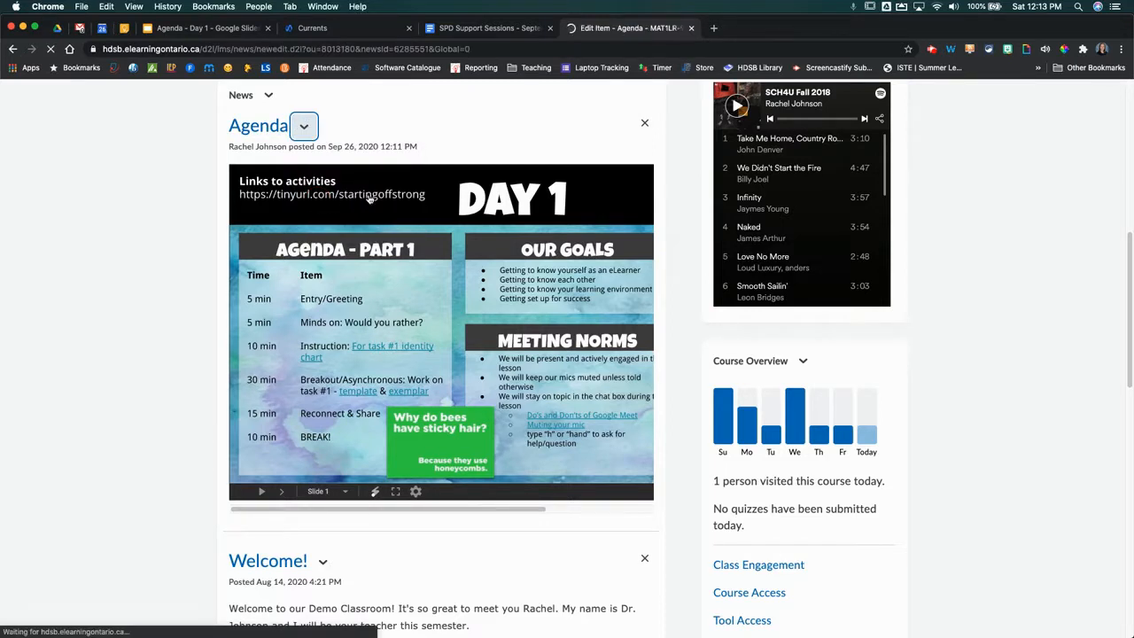
{"action": "left_click", "coordinate": [303, 125]}
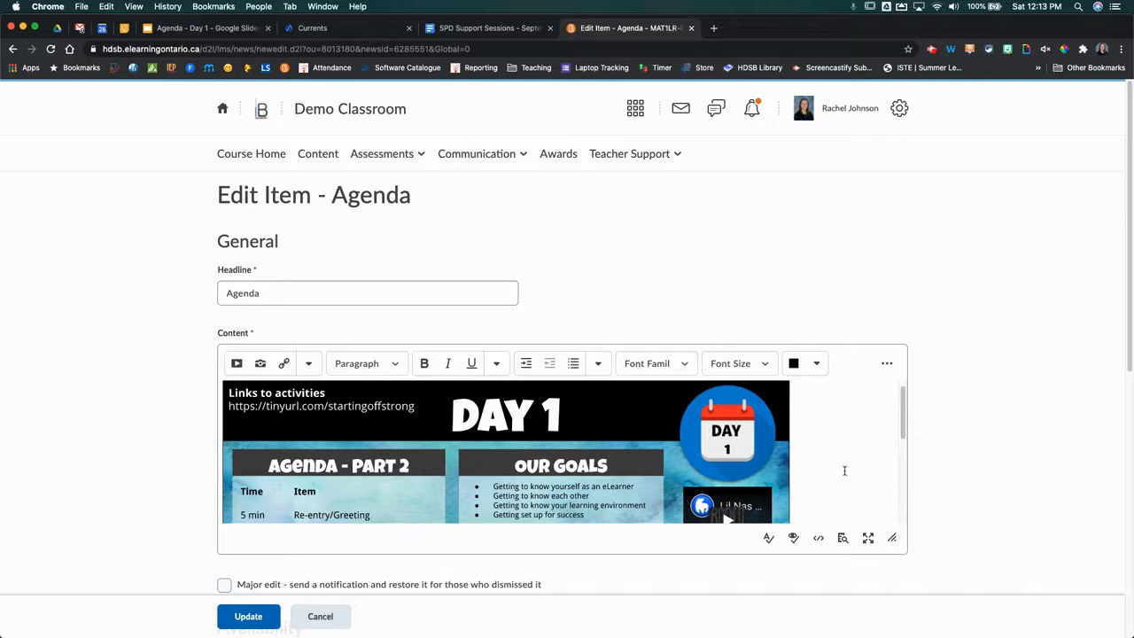
{"action": "mouse_move", "coordinate": [840, 496]}
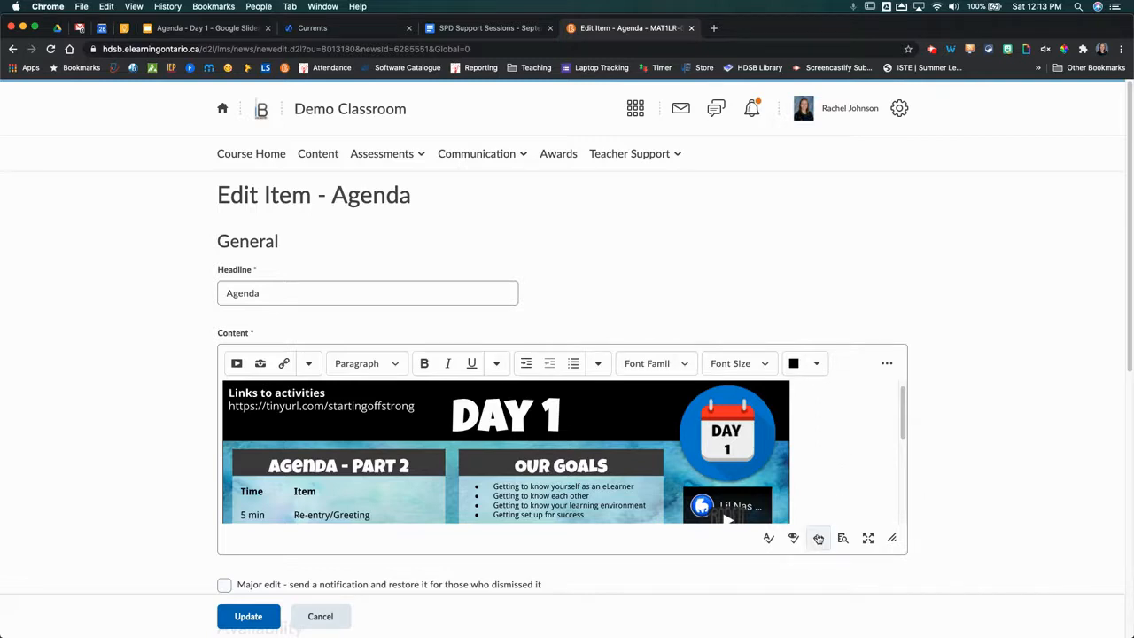
{"action": "mouse_move", "coordinate": [819, 538]}
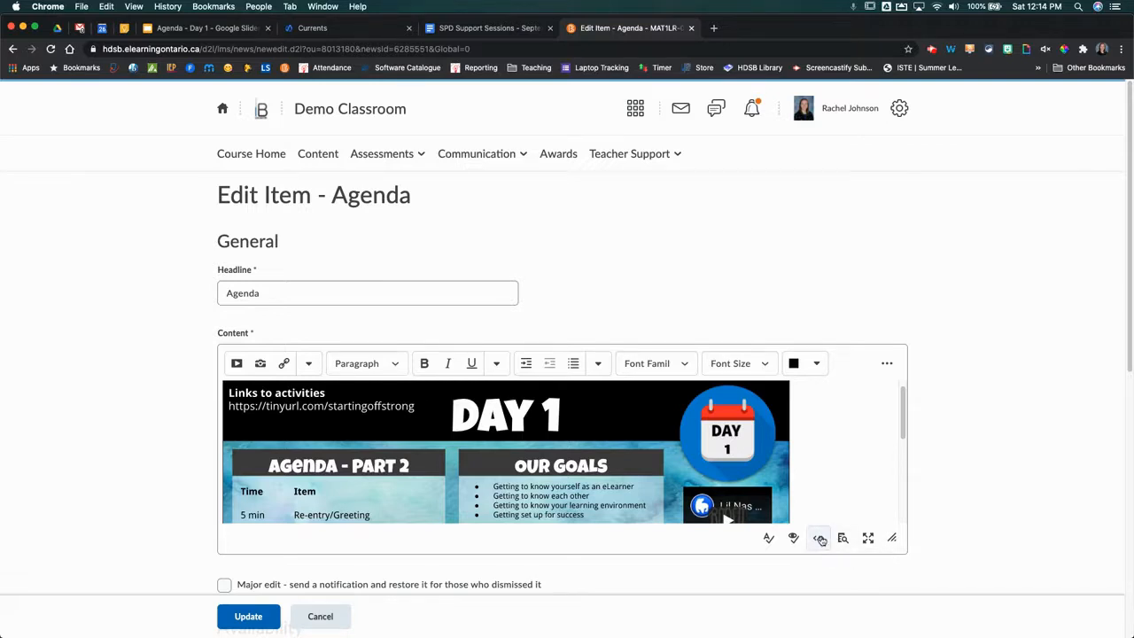
{"action": "mouse_move", "coordinate": [819, 539]}
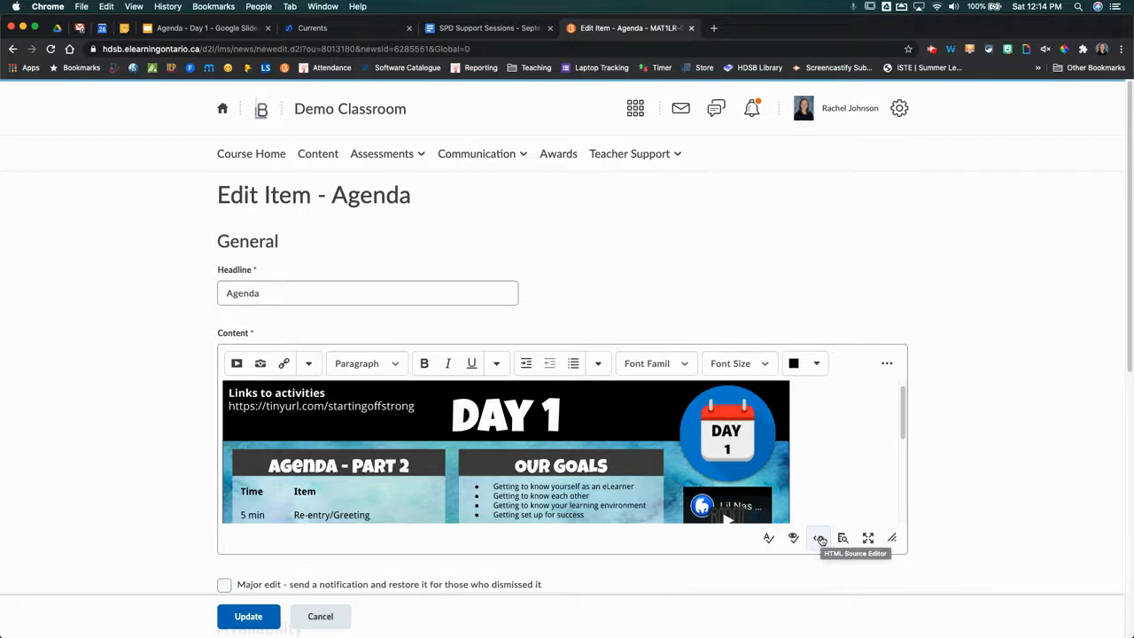
{"action": "left_click", "coordinate": [819, 539]}
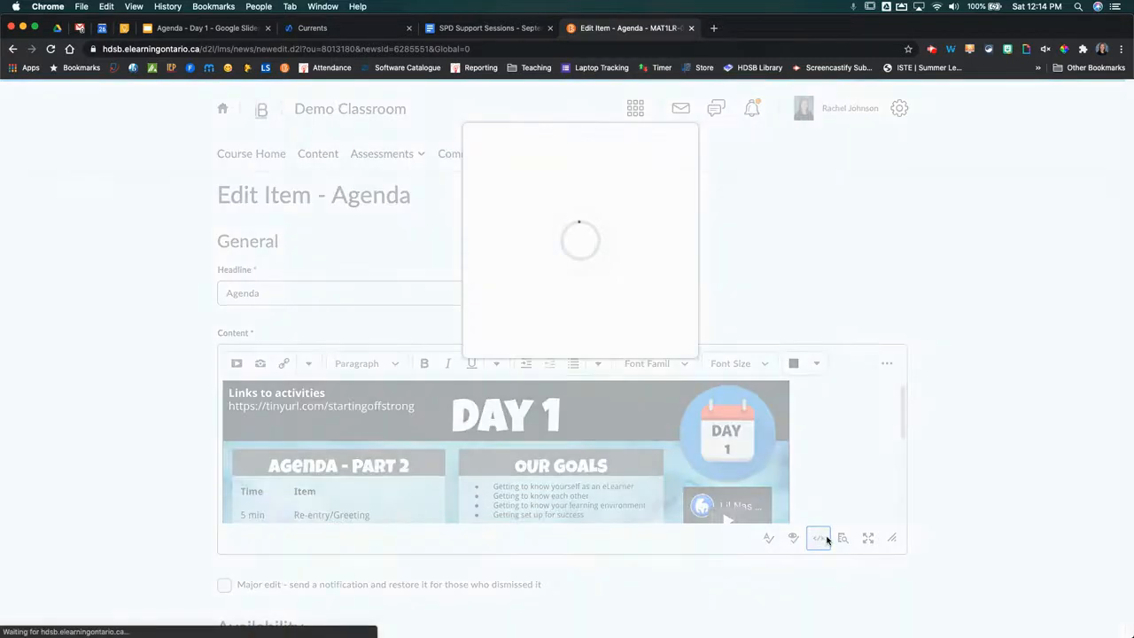
Inspect the iframe's width and height in the HTML source, then return to Google Slides' publish dialog
{"action": "left_click", "coordinate": [818, 538]}
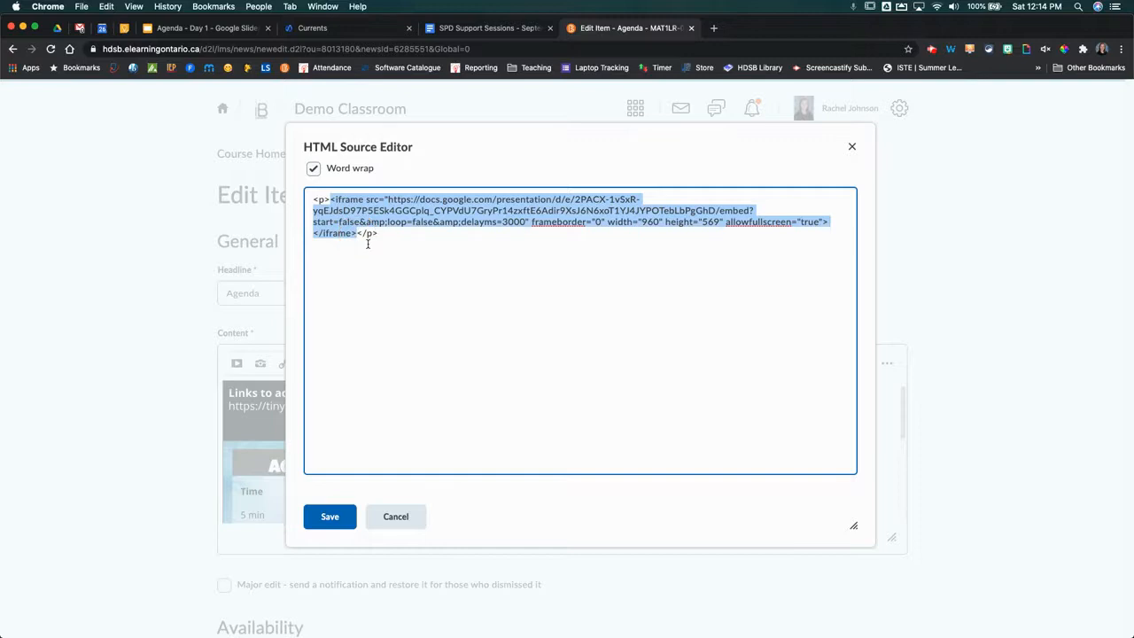
{"action": "mouse_move", "coordinate": [372, 244]}
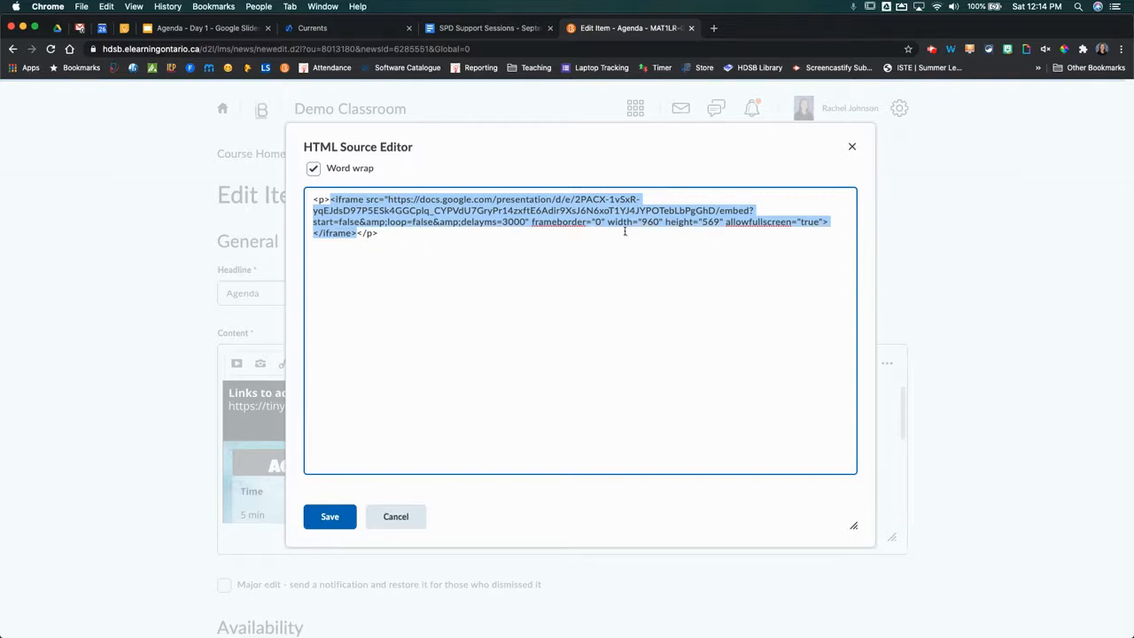
{"action": "left_click", "coordinate": [376, 233]}
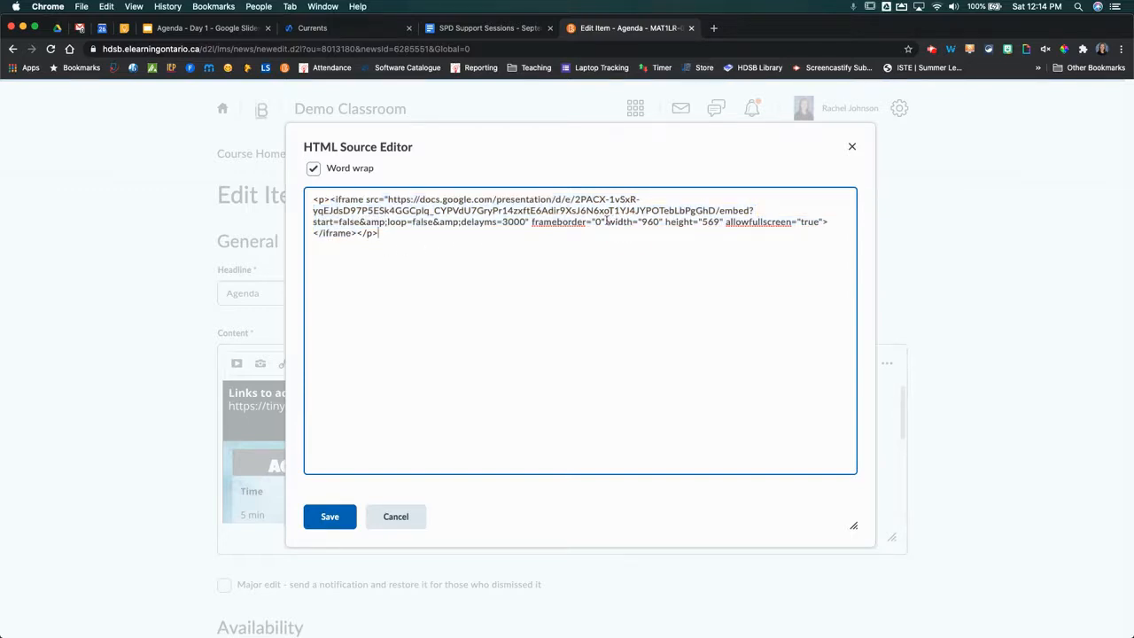
{"action": "left_click_drag", "start_coordinate": [610, 222], "coordinate": [716, 222]}
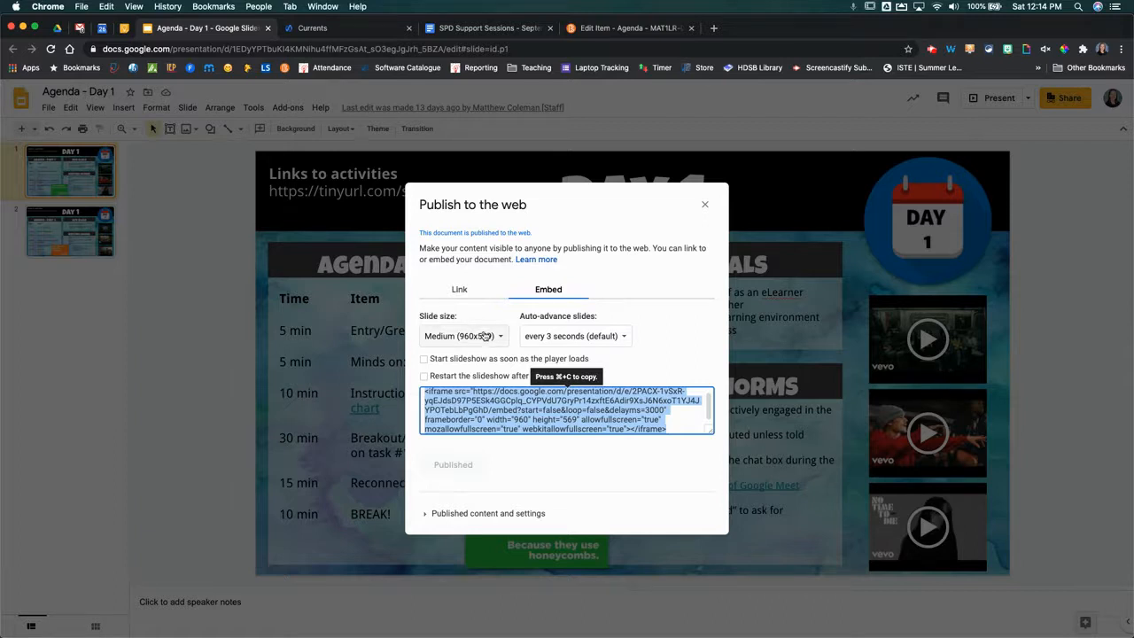
Choose the Small slide size in the Embed options and copy the regenerated iframe code
{"action": "left_click", "coordinate": [465, 336]}
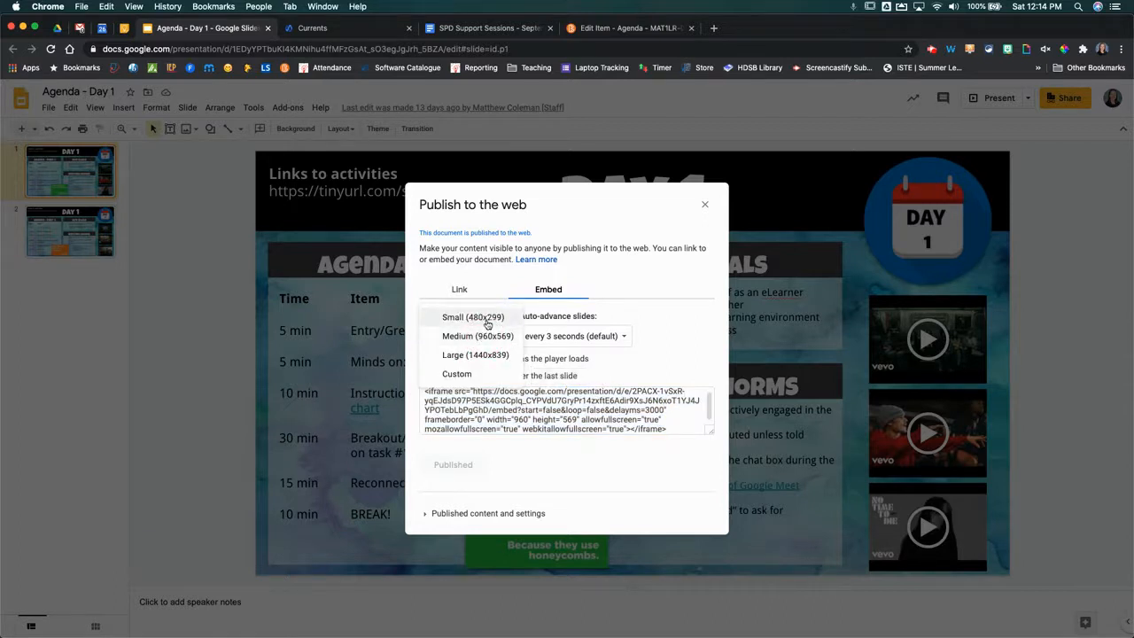
{"action": "left_click", "coordinate": [471, 315]}
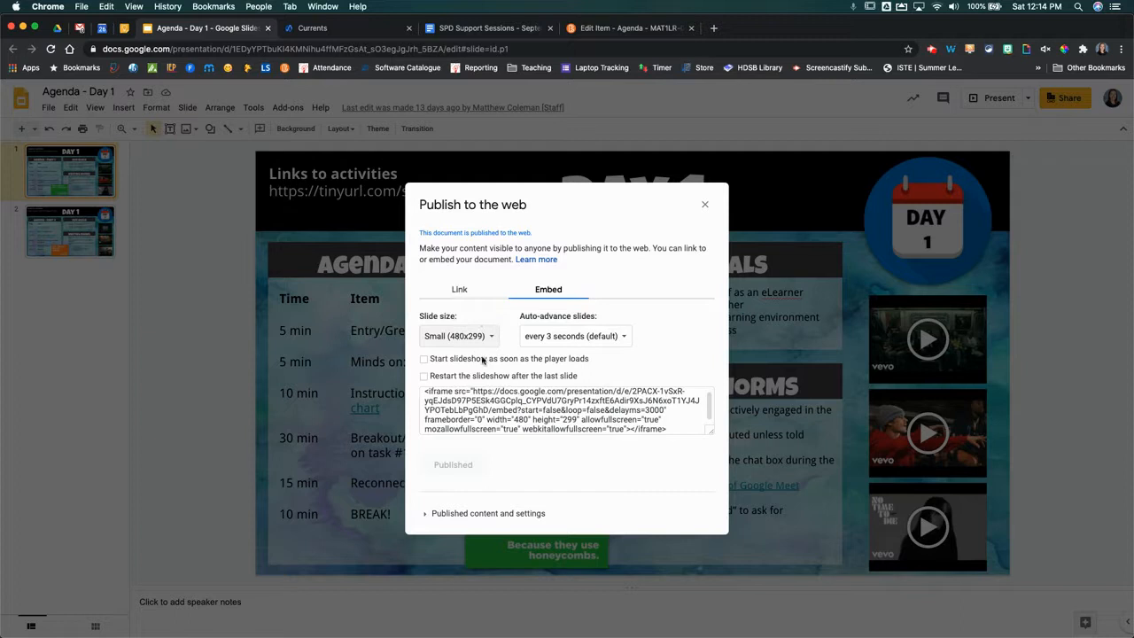
{"action": "left_click", "coordinate": [565, 409]}
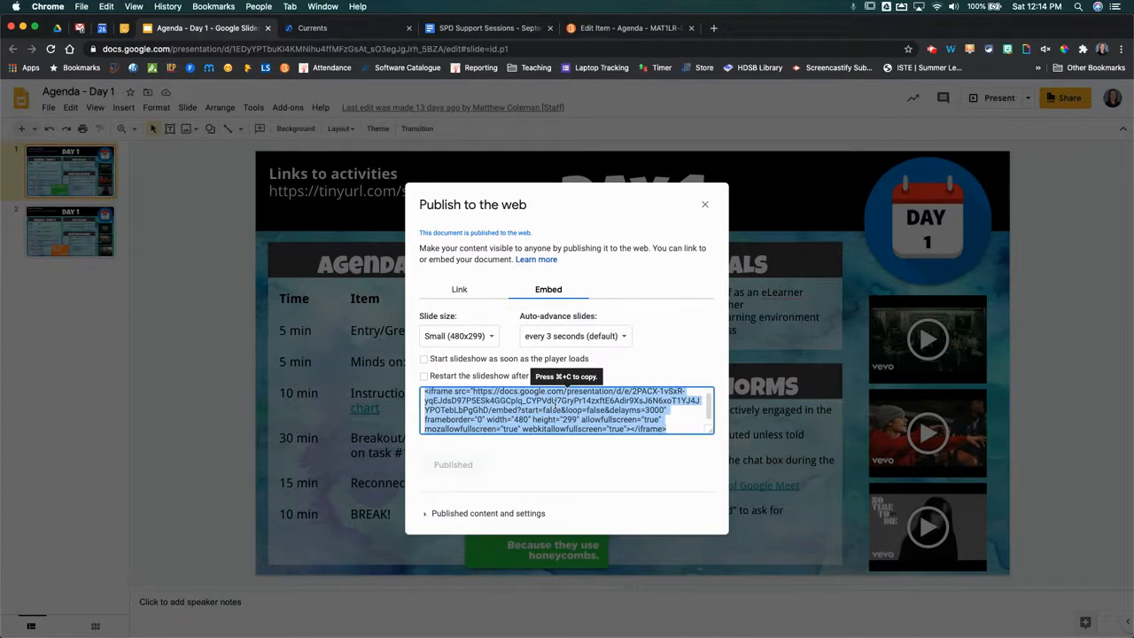
{"action": "left_click", "coordinate": [629, 28]}
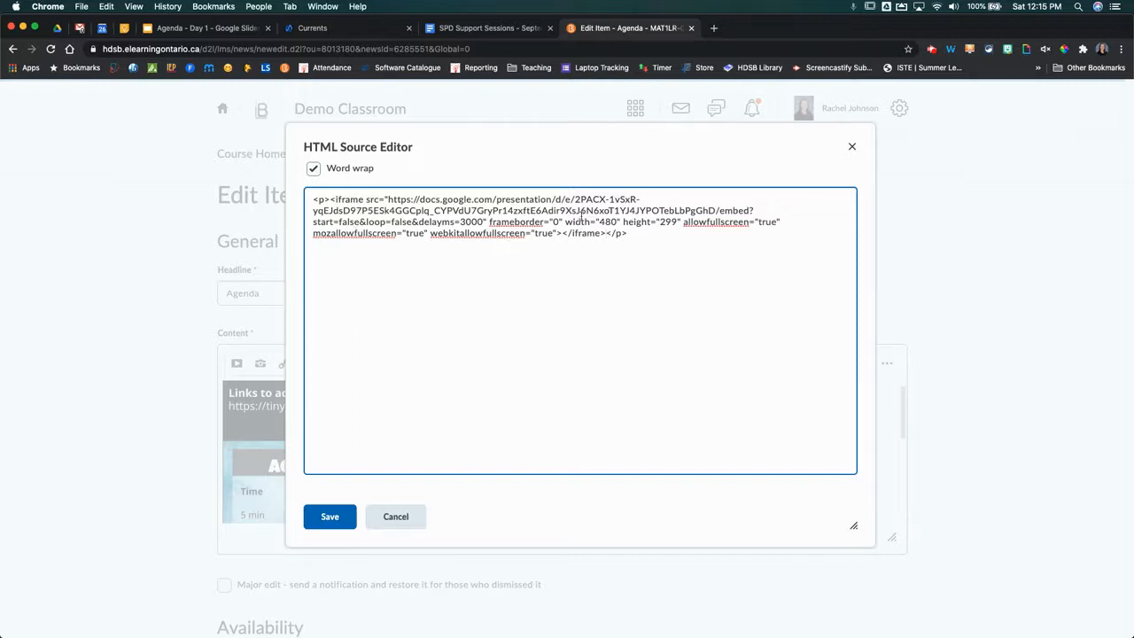
Edit the iframe to width 500 and height 360 and save the HTML source
{"action": "left_click_drag", "start_coordinate": [564, 222], "coordinate": [709, 221]}
{"action": "type", "text": "5"}
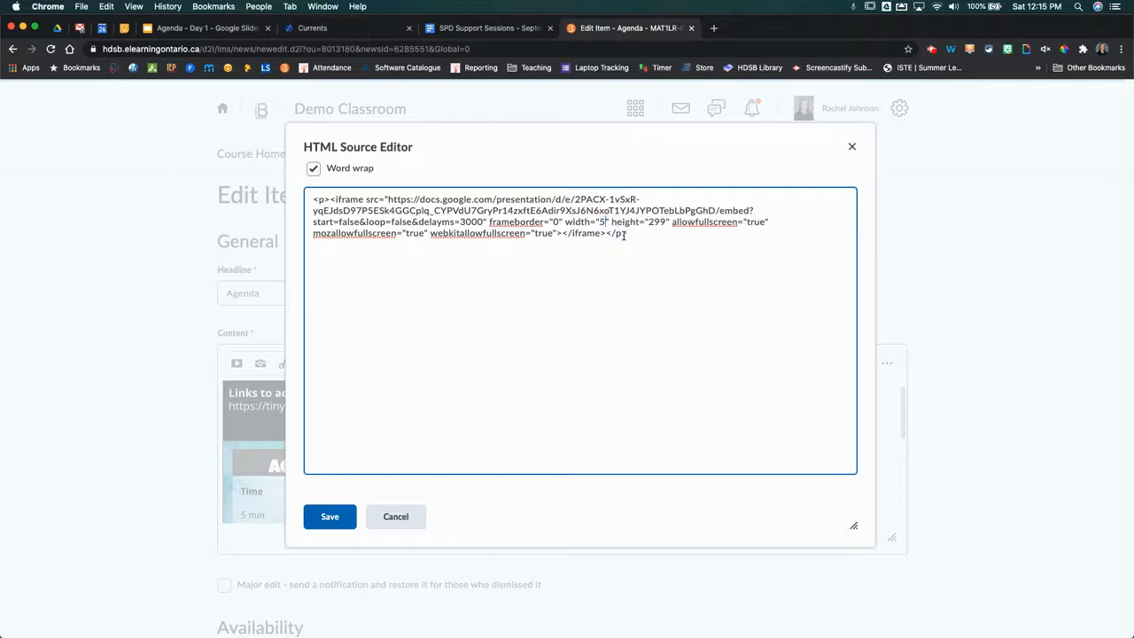
{"action": "type", "text": "00"}
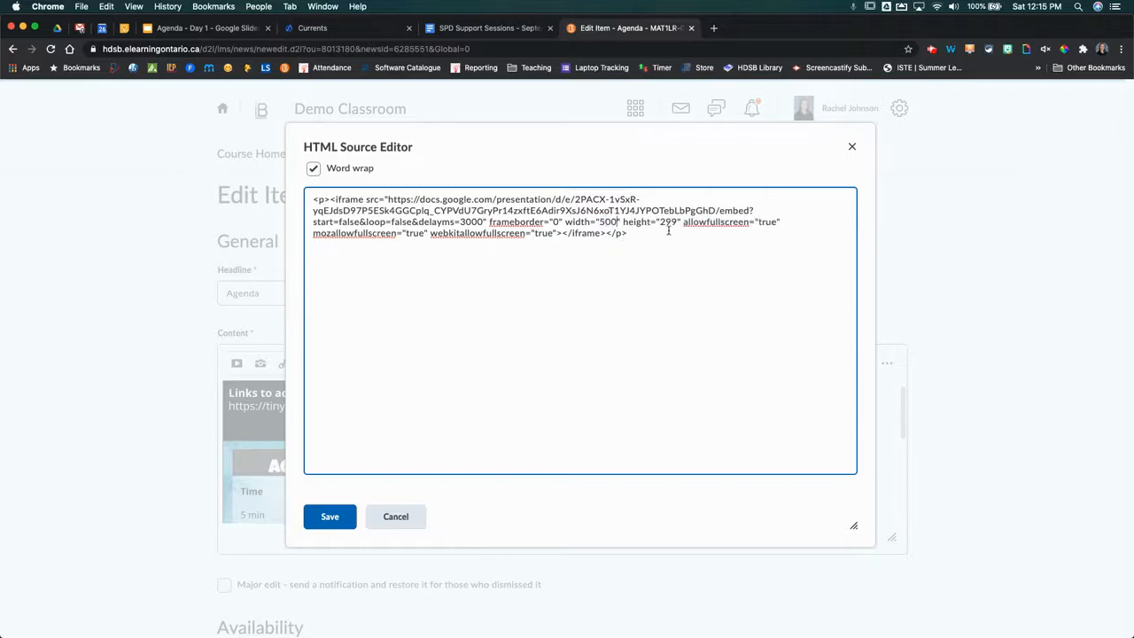
{"action": "double_click", "coordinate": [666, 221]}
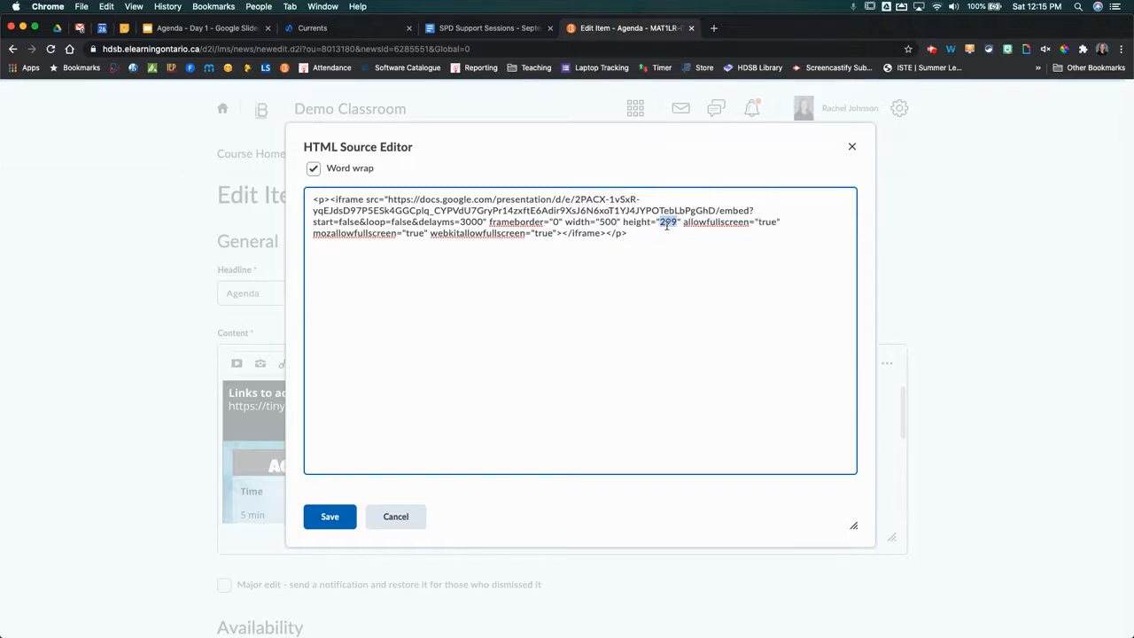
{"action": "type", "text": "360"}
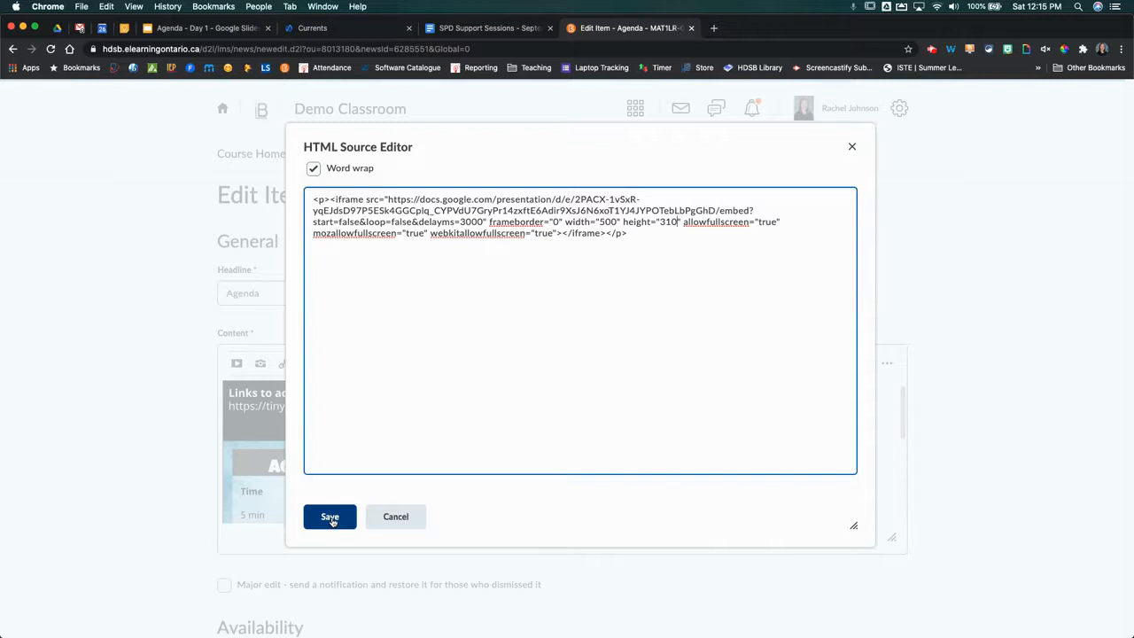
{"action": "left_click", "coordinate": [329, 517]}
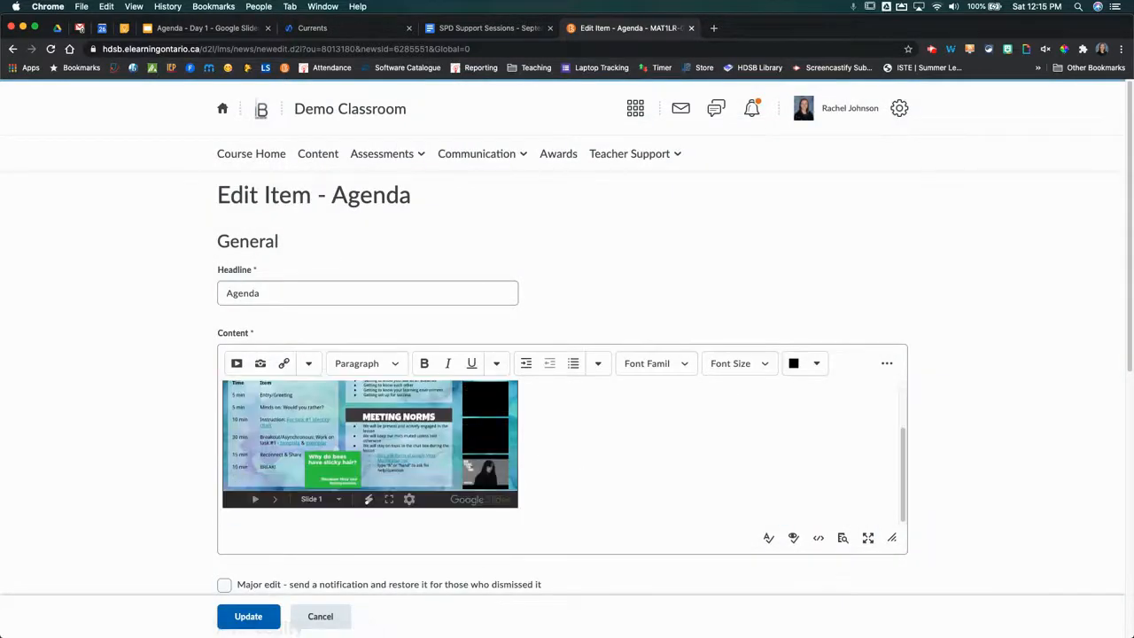
Update the Agenda news item and head back to Course Home
{"action": "left_click", "coordinate": [248, 616]}
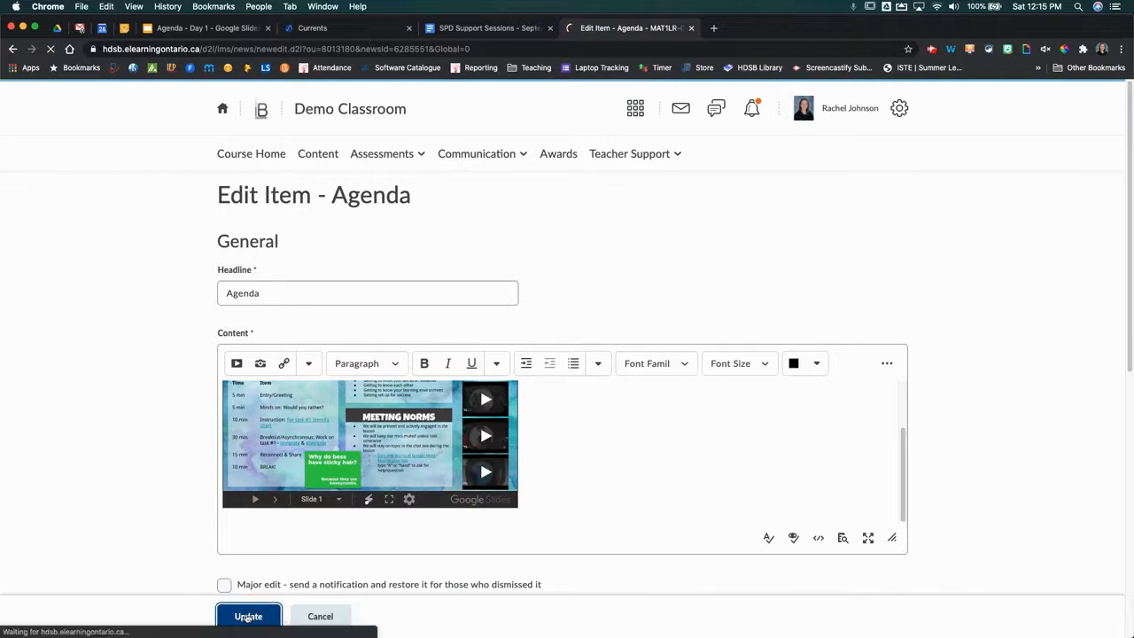
{"action": "left_click", "coordinate": [248, 617]}
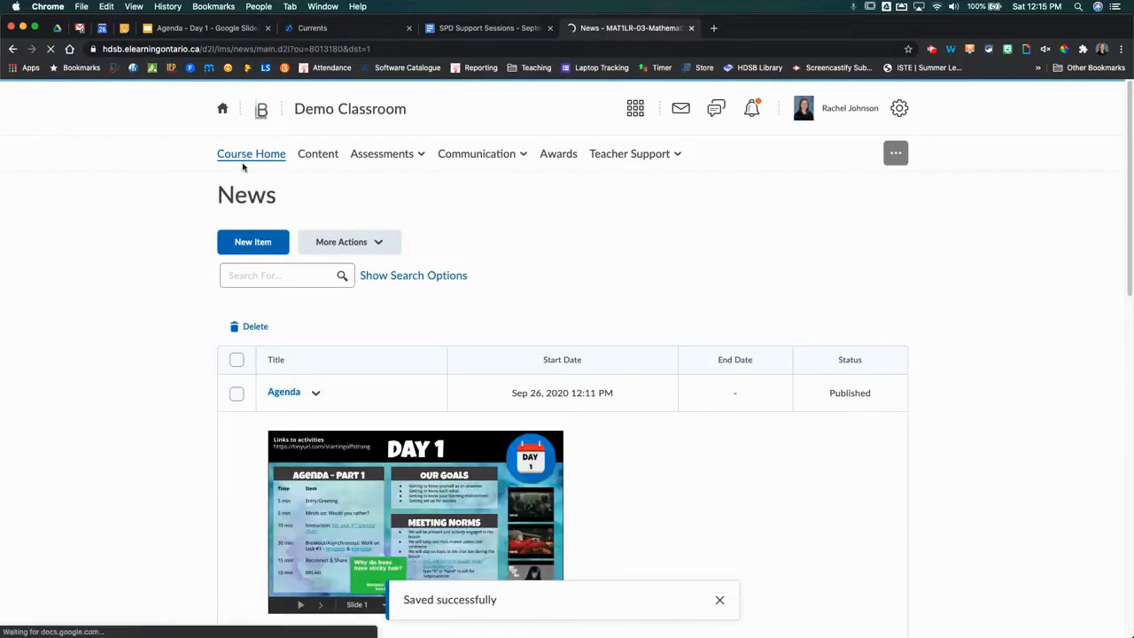
{"action": "left_click", "coordinate": [251, 152]}
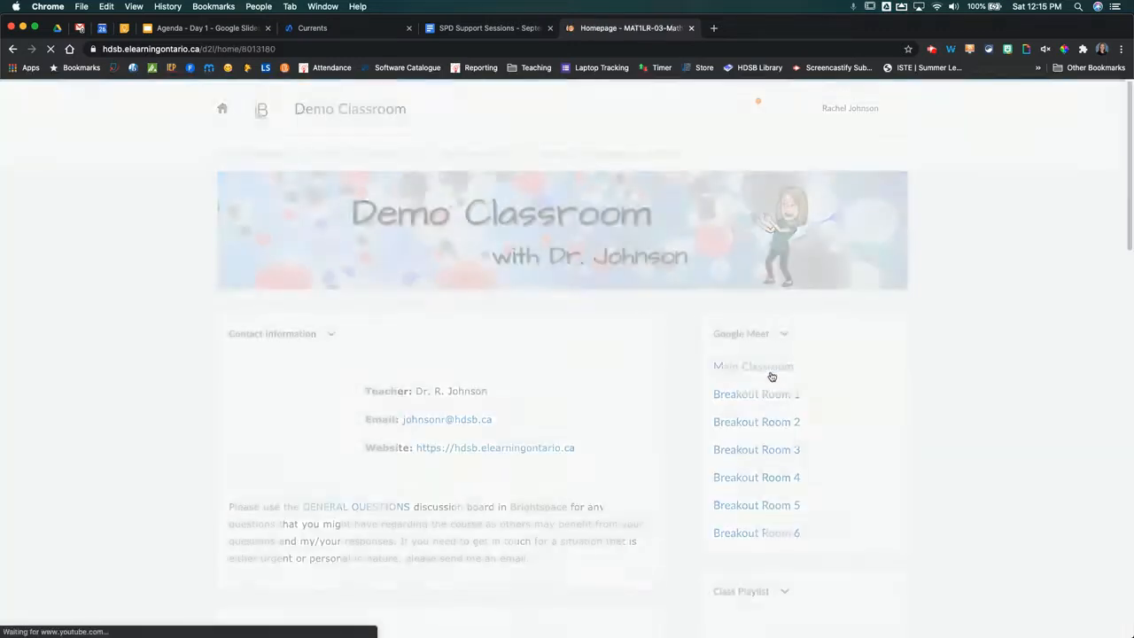
Scroll to the News widget and step the embedded slideshow to slide 2 and back to slide 1
{"action": "scroll", "scroll_direction": "down", "scroll_amount": 3}
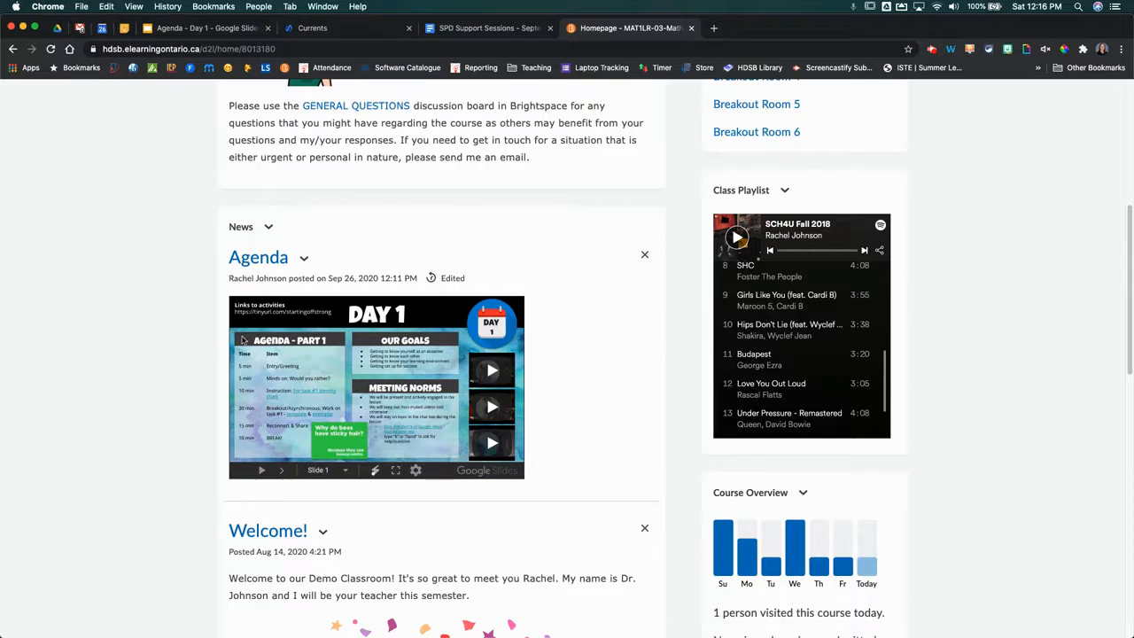
{"action": "mouse_move", "coordinate": [659, 347]}
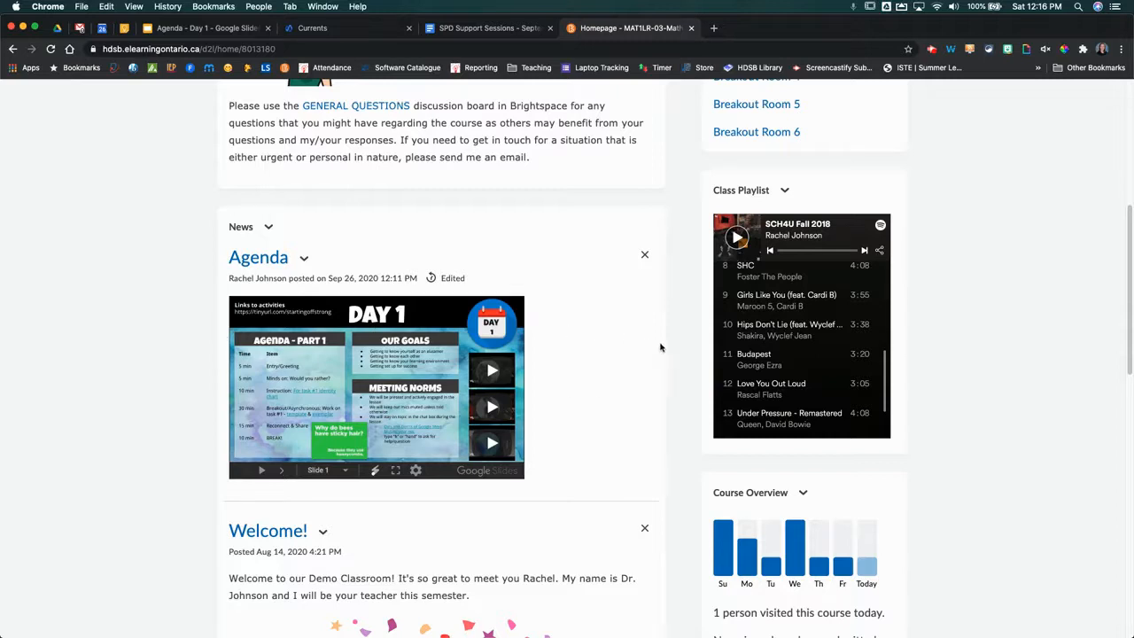
{"action": "mouse_move", "coordinate": [273, 484]}
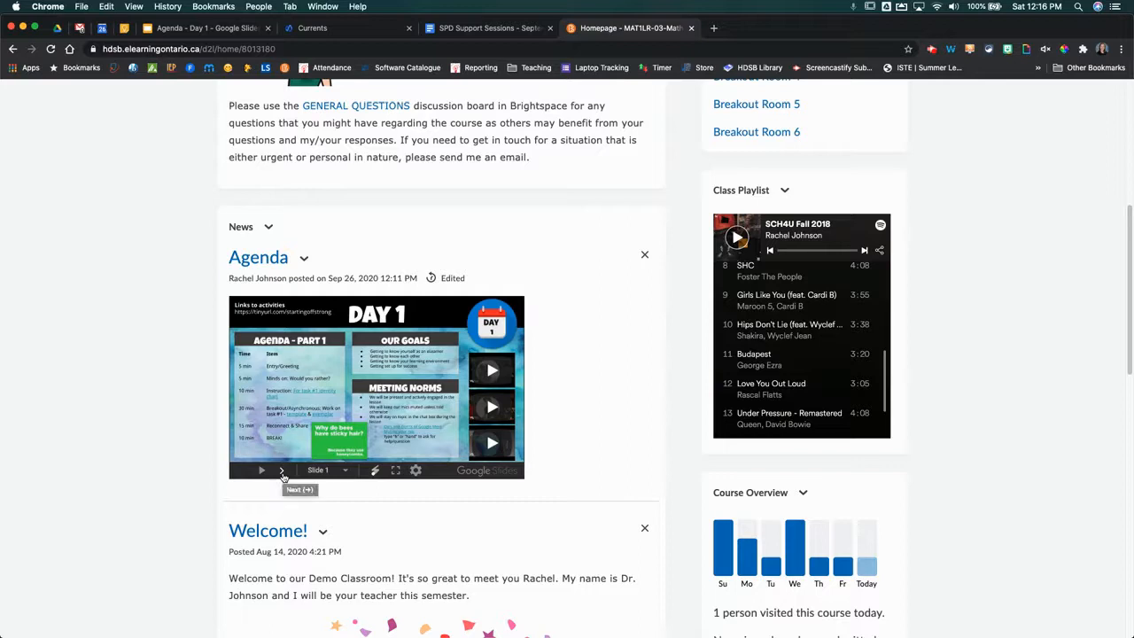
{"action": "left_click", "coordinate": [284, 472]}
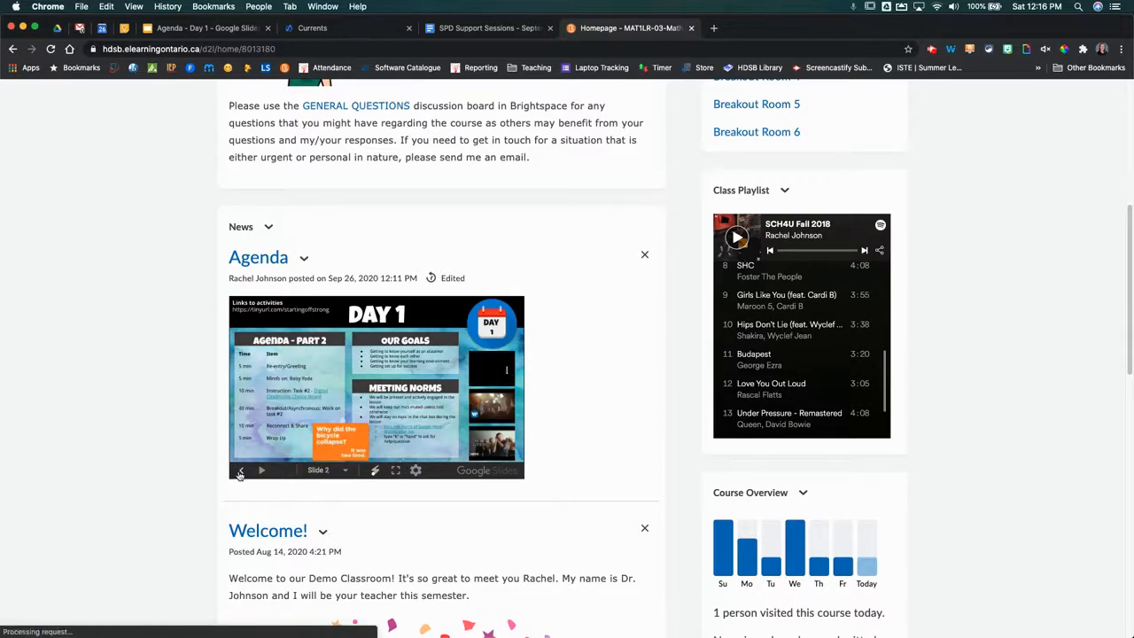
{"action": "left_click", "coordinate": [241, 472]}
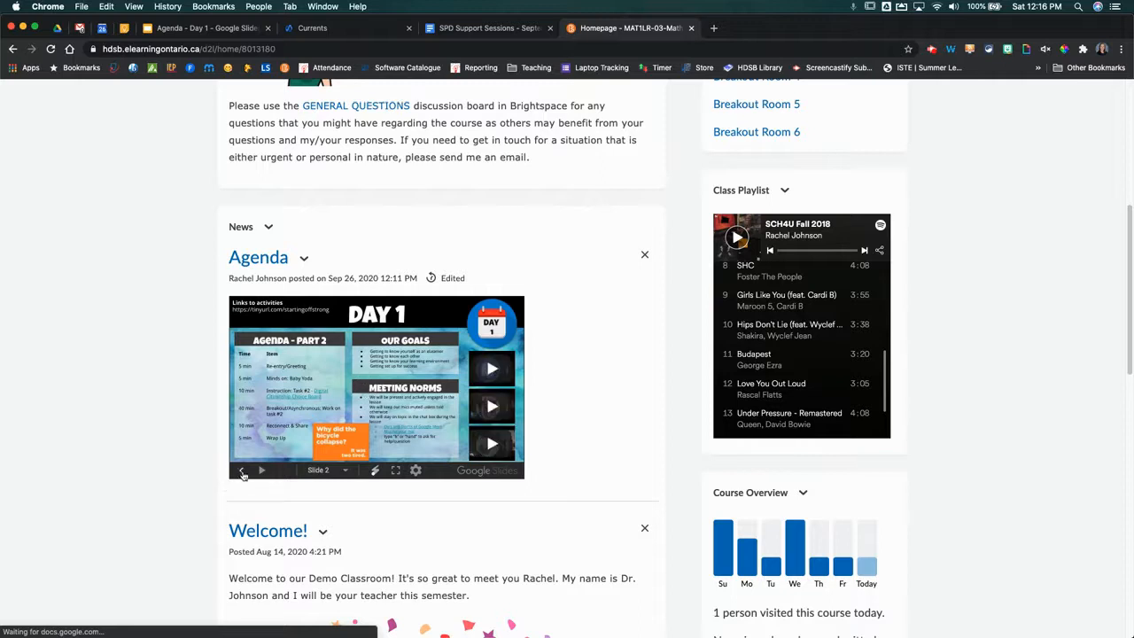
{"action": "left_click", "coordinate": [243, 471]}
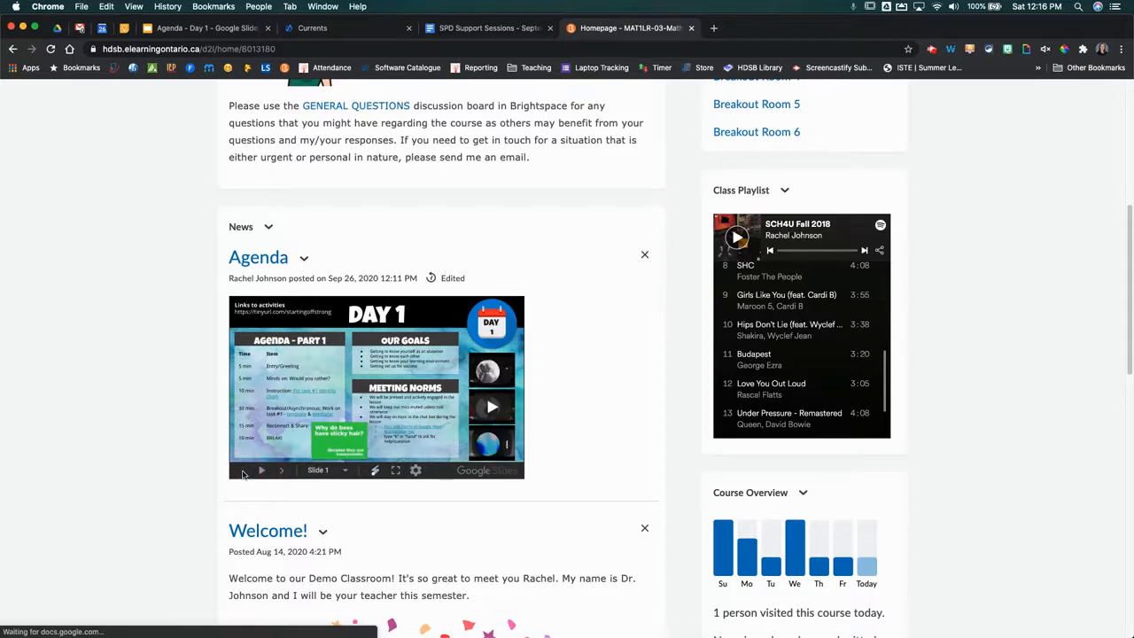
{"action": "mouse_move", "coordinate": [425, 434]}
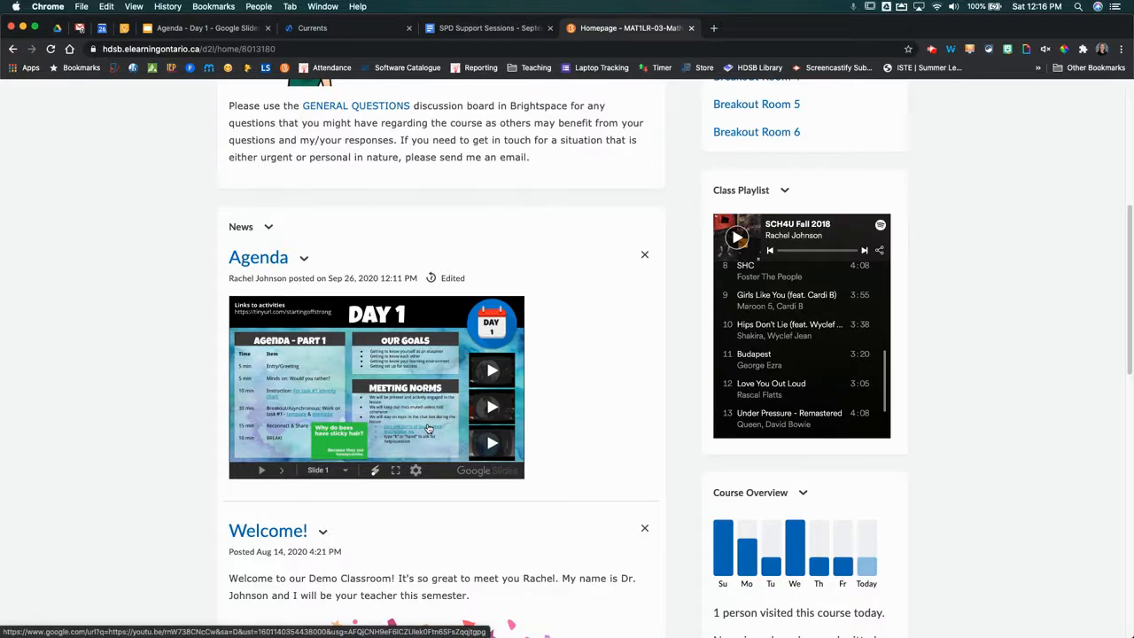
{"action": "mouse_move", "coordinate": [428, 431]}
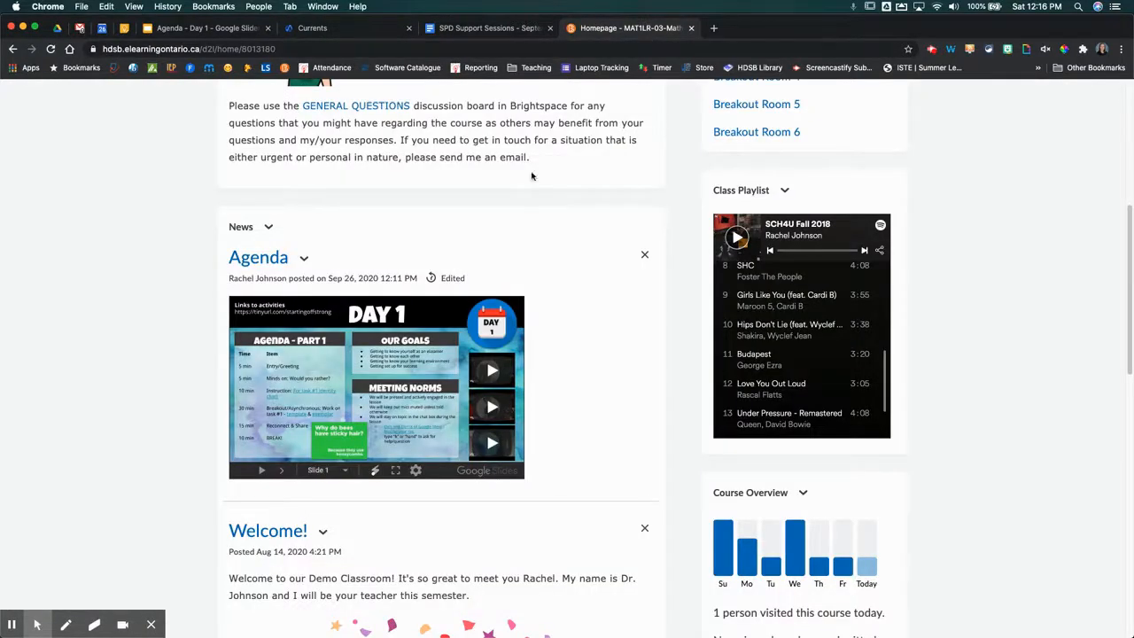
{"action": "mouse_move", "coordinate": [582, 432]}
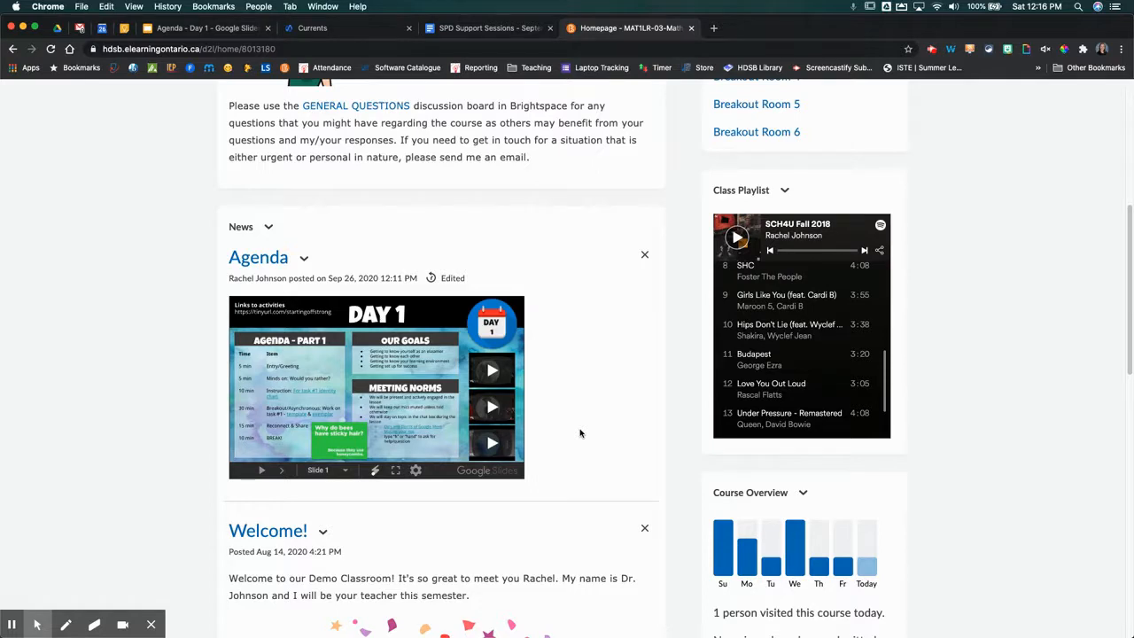
{"action": "mouse_move", "coordinate": [585, 436]}
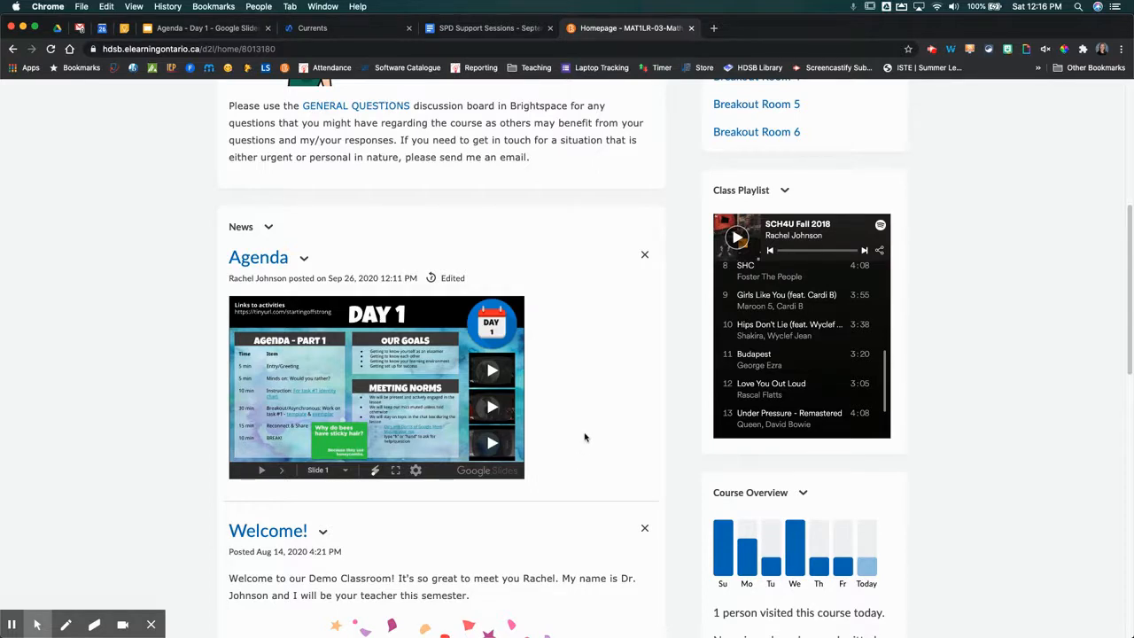
{"action": "mouse_move", "coordinate": [692, 393]}
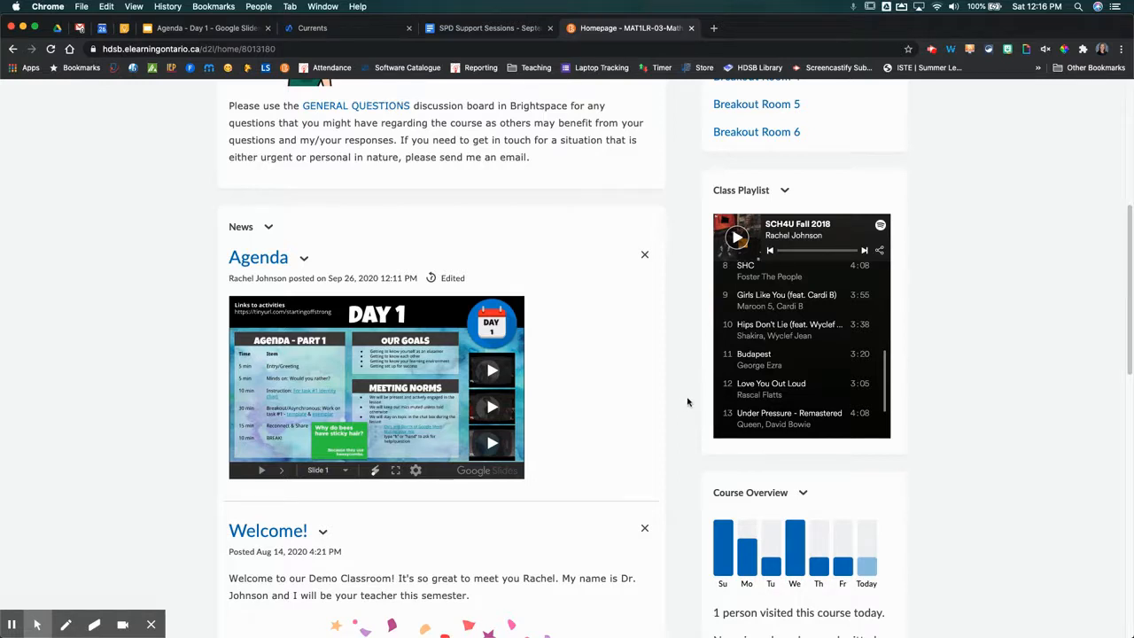
{"action": "mouse_move", "coordinate": [689, 406]}
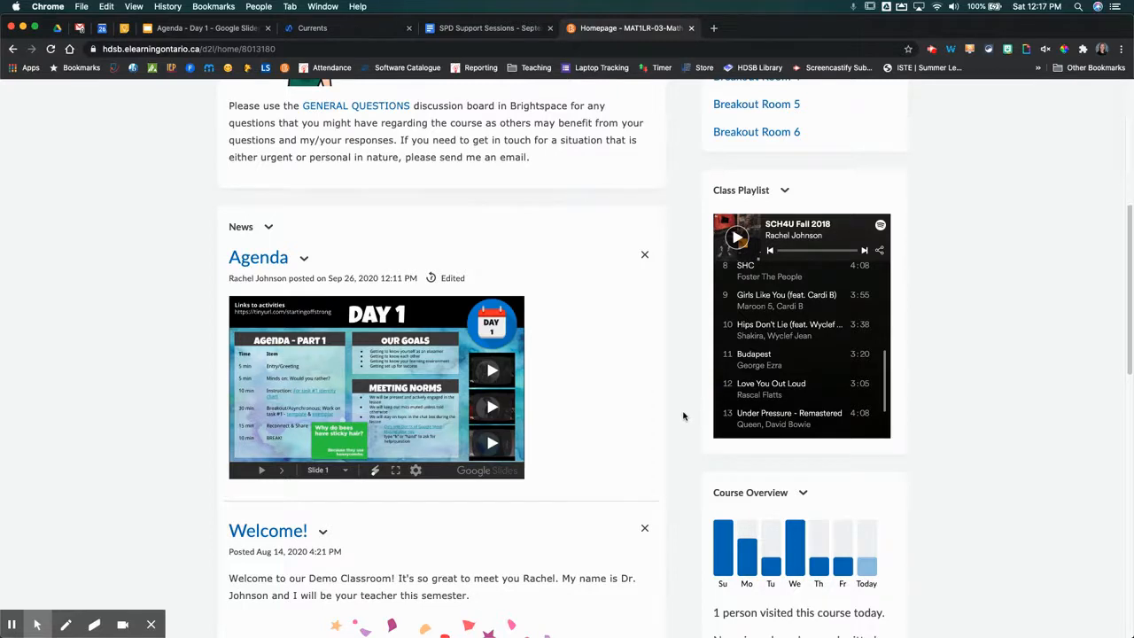
{"action": "scroll", "scroll_direction": "down", "scroll_amount": 3}
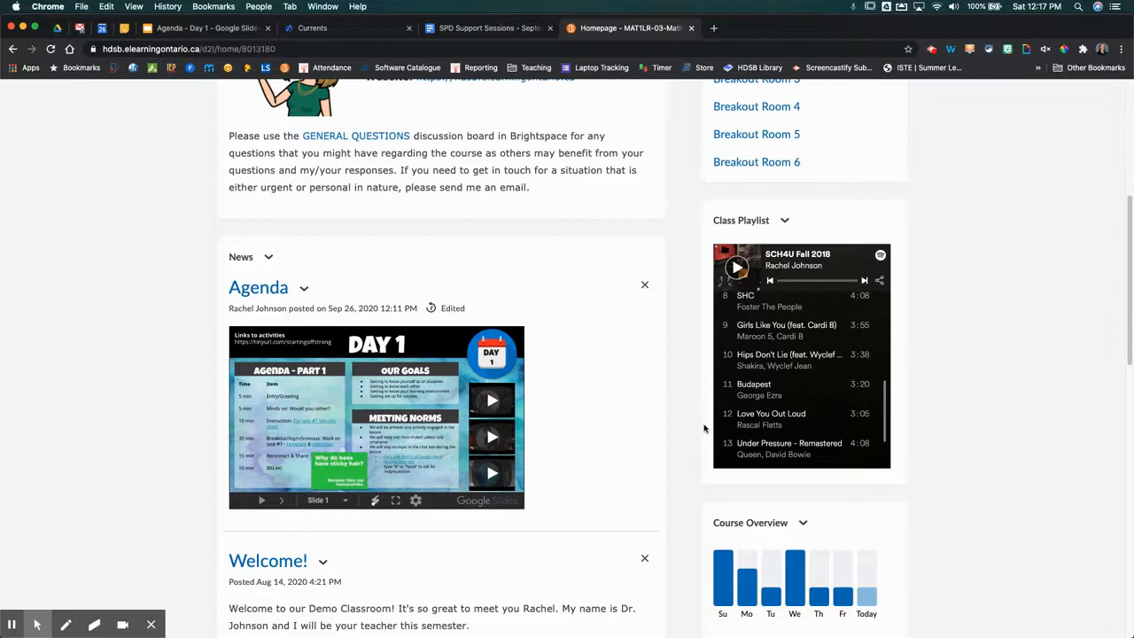
{"action": "mouse_move", "coordinate": [677, 439]}
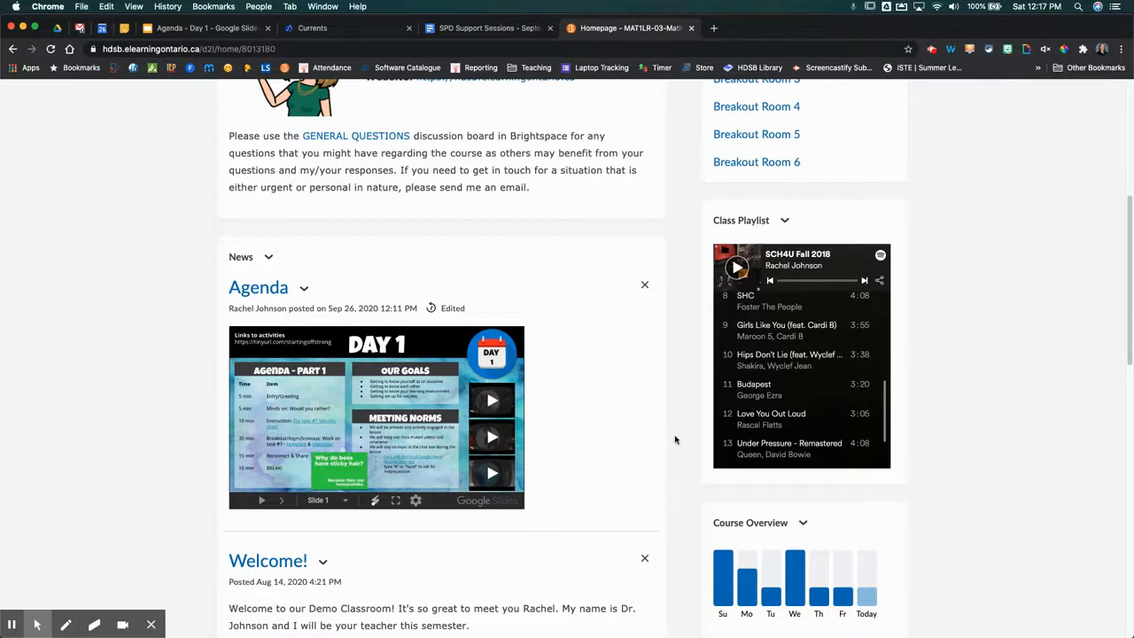
{"action": "mouse_move", "coordinate": [705, 460]}
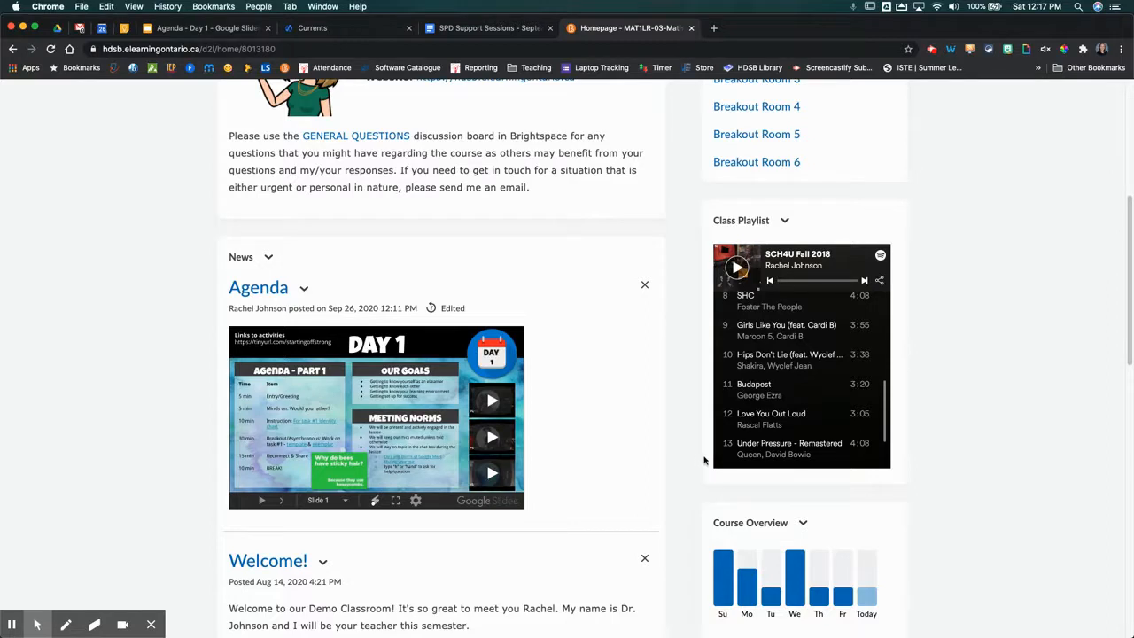
{"action": "mouse_move", "coordinate": [705, 459]}
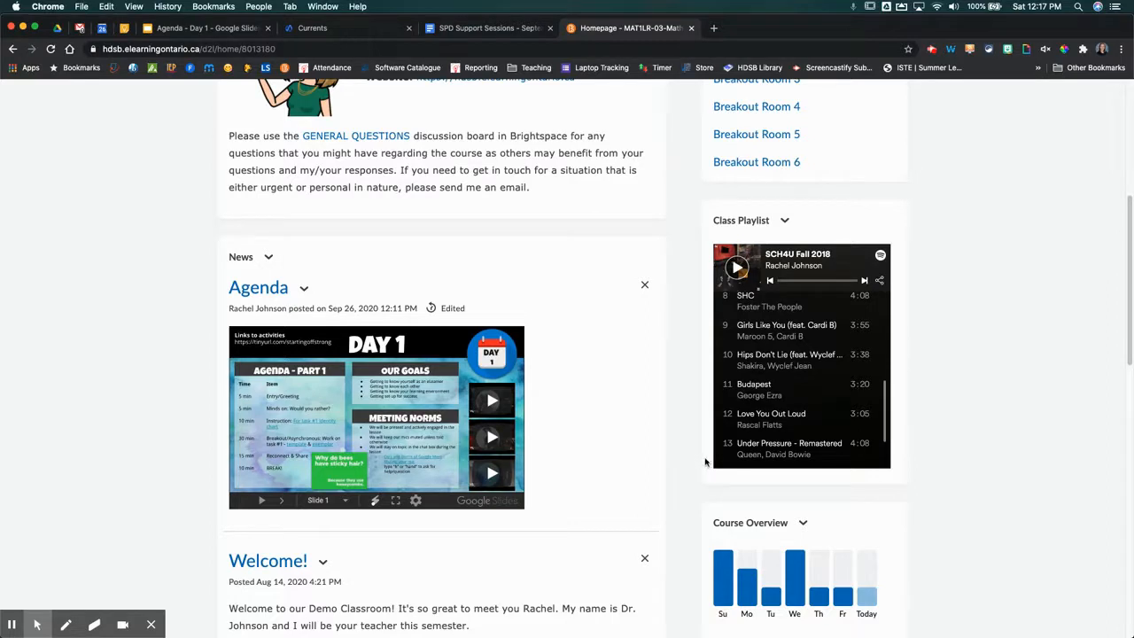